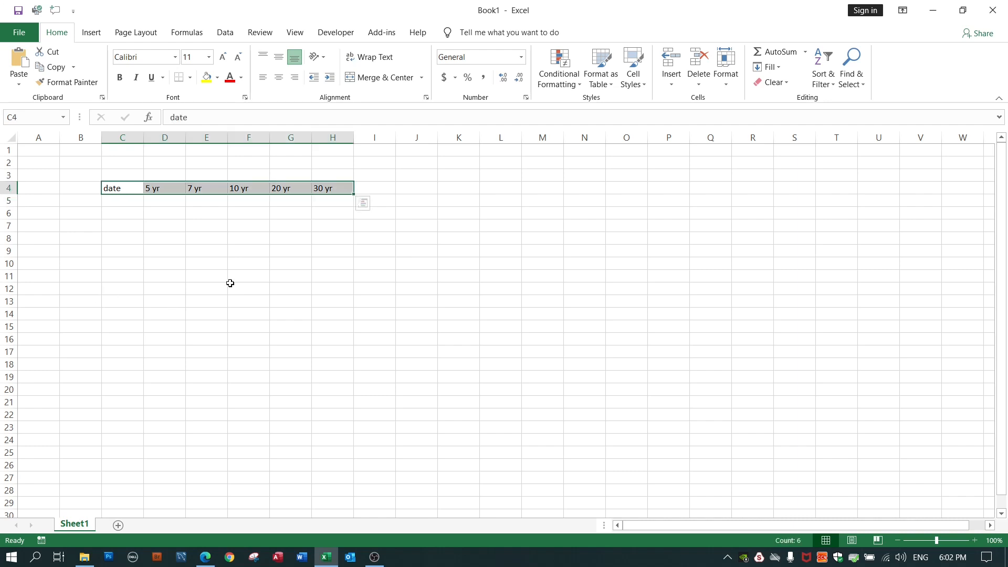
mouse_move(206, 556)
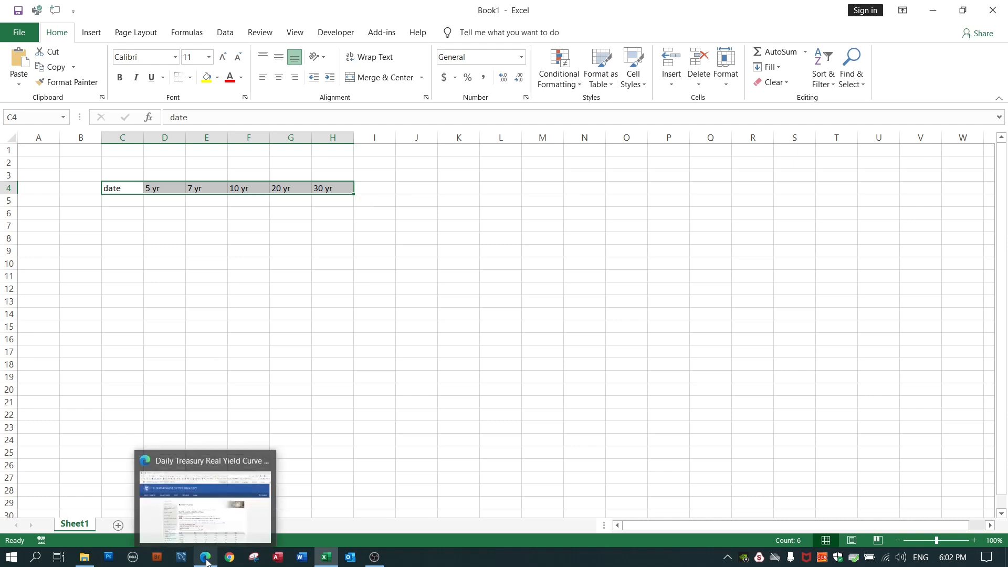
Step: Switch to Edge and scroll the Treasury Daily Real Yield Curve Rates page down to its table
left_click(205, 556)
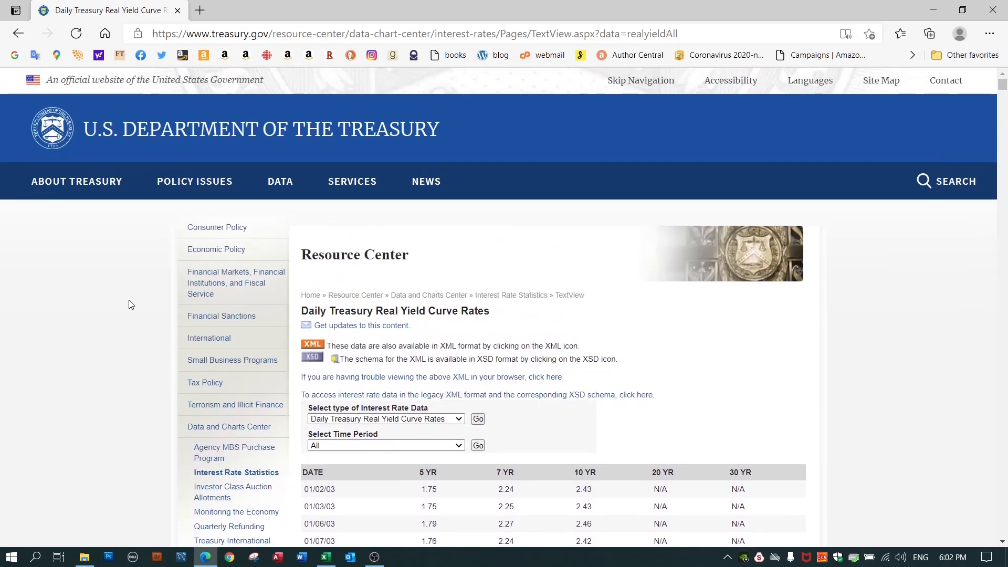
scroll("down", 3)
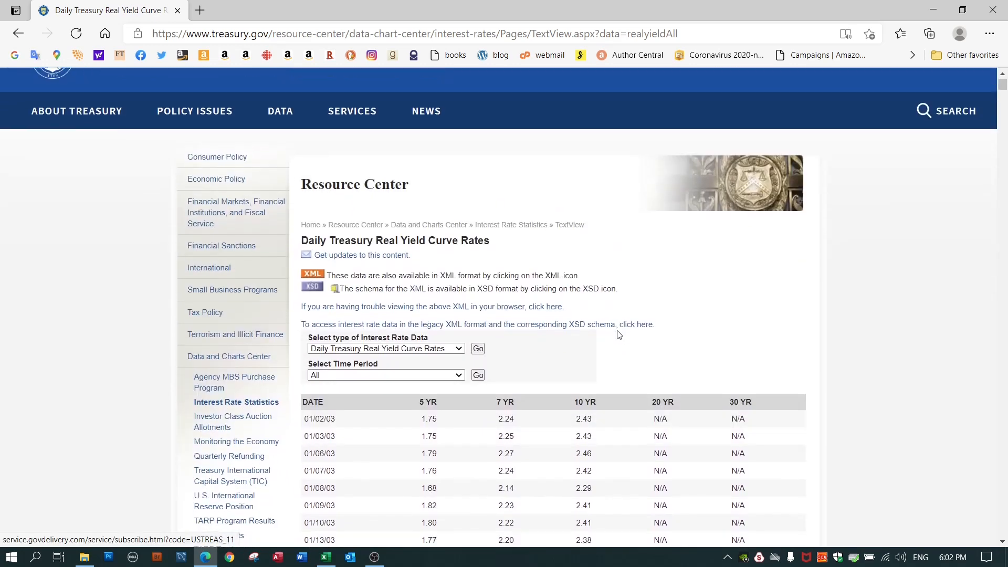
scroll("down", 3)
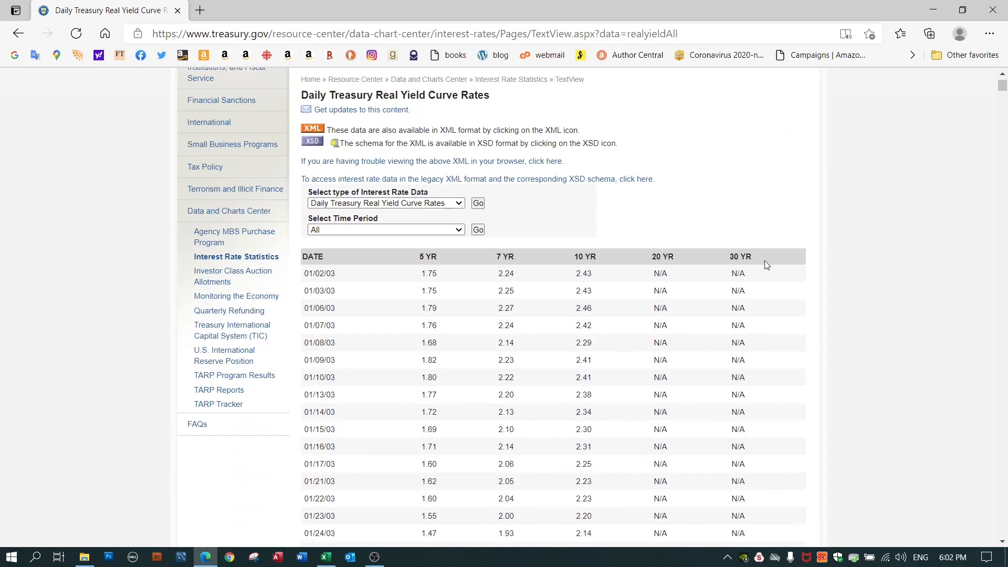
mouse_move(491, 456)
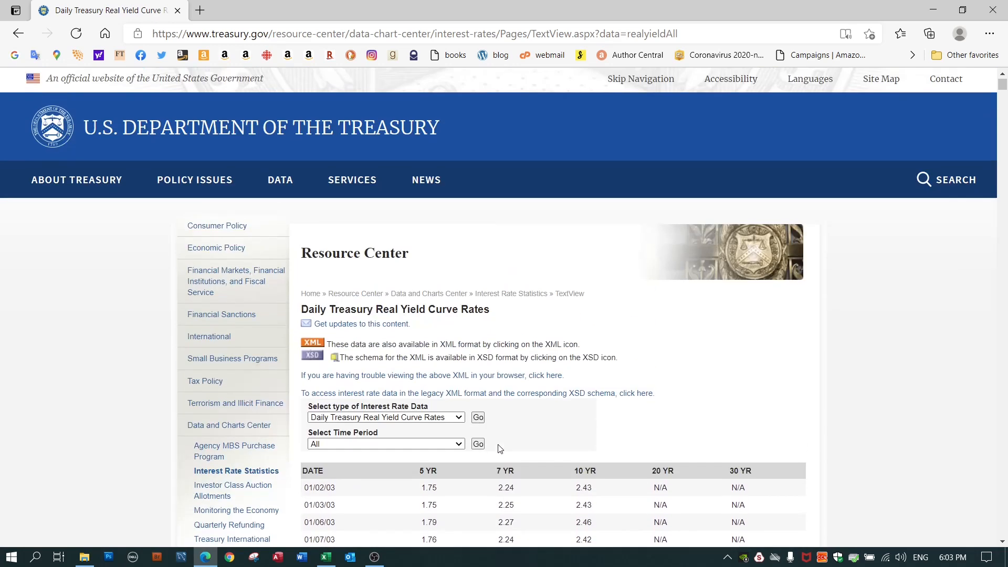
scroll("down", 3)
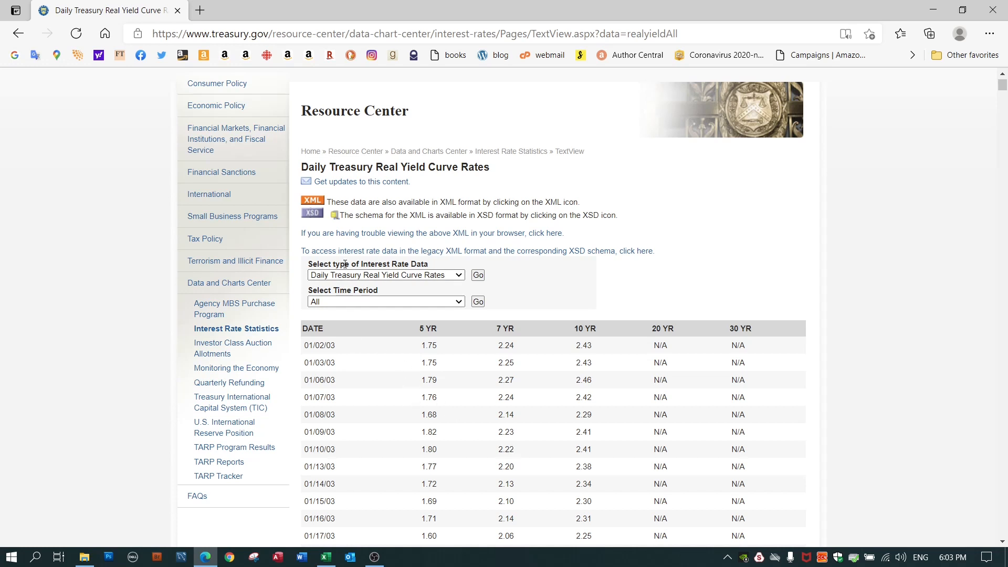
mouse_move(314, 206)
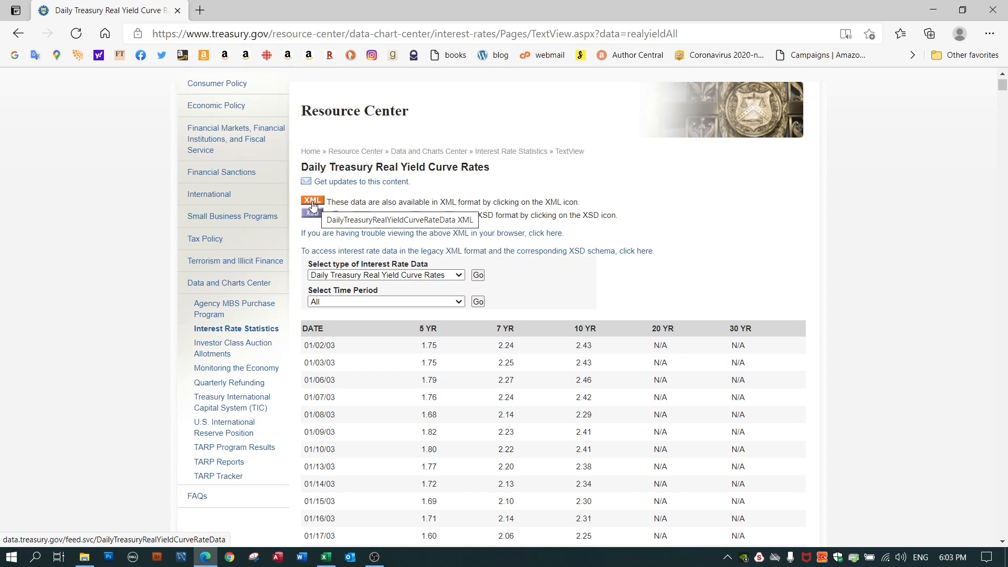
Step: Open the XML data link in a new tab and switch to that raw XML feed
right_click(313, 204)
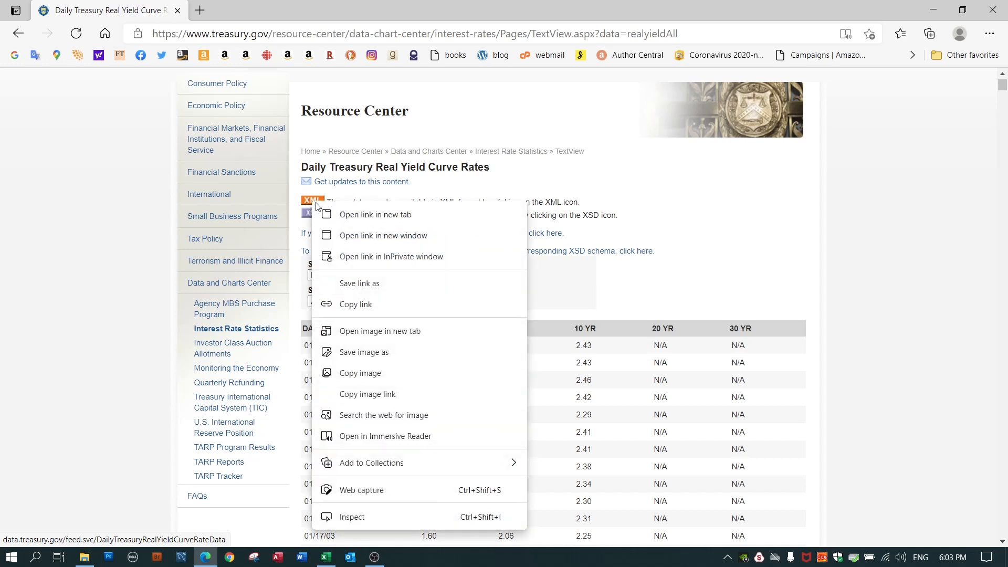
mouse_move(353, 218)
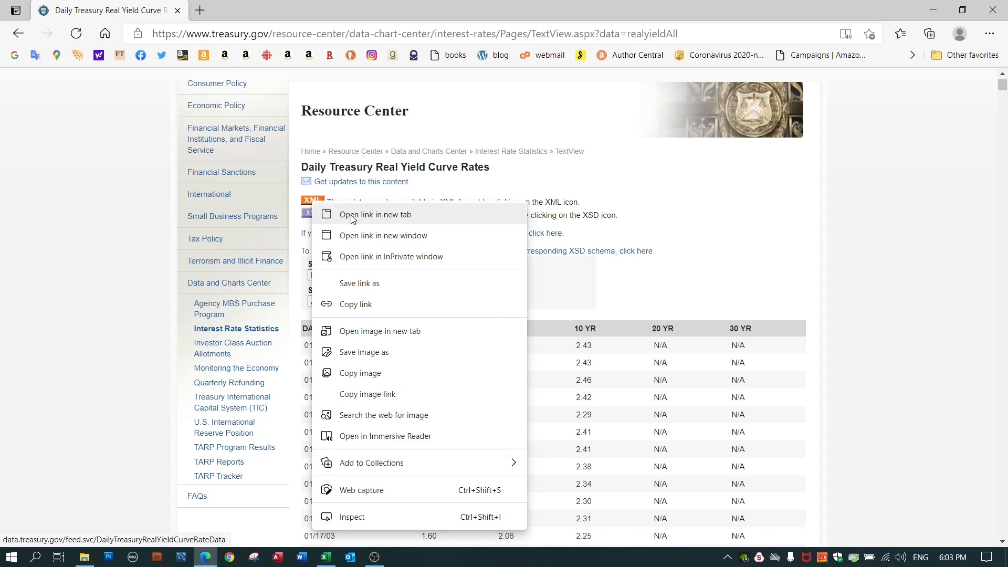
left_click(376, 215)
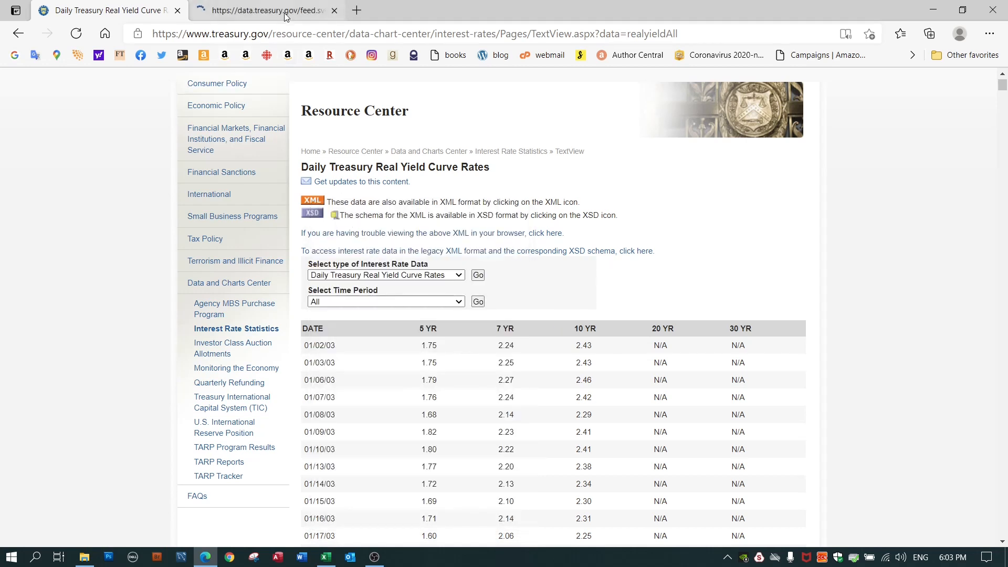
left_click(269, 11)
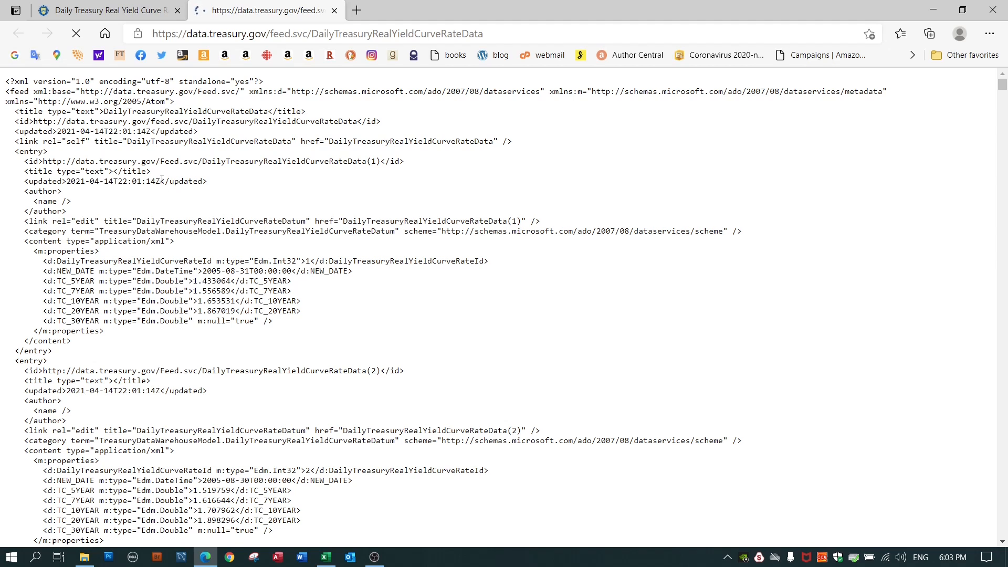
mouse_move(167, 184)
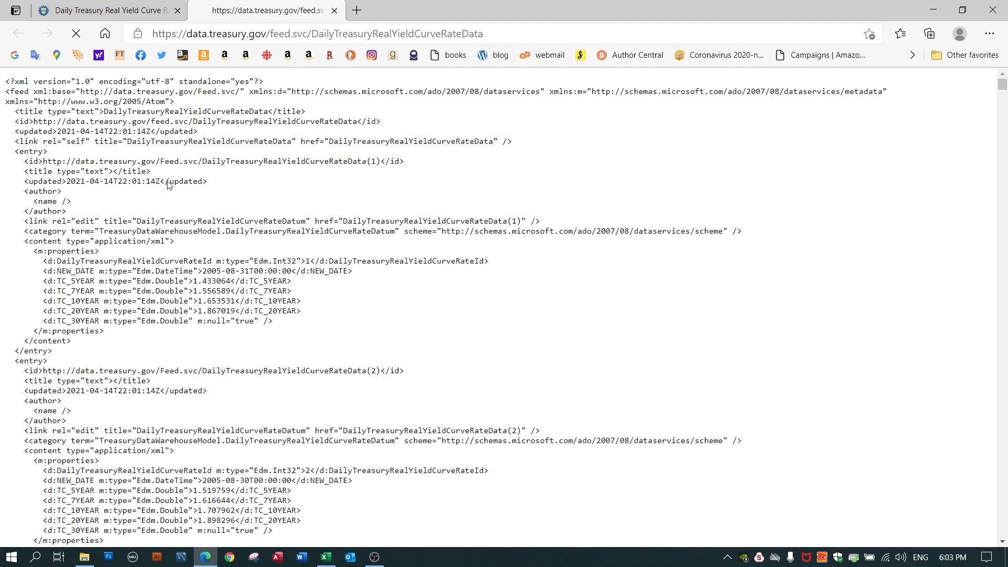
Step: Save the feed page to the temp folder as DailyTreasuryRealYieldCurveRateData.xml instead of .txt
right_click(167, 184)
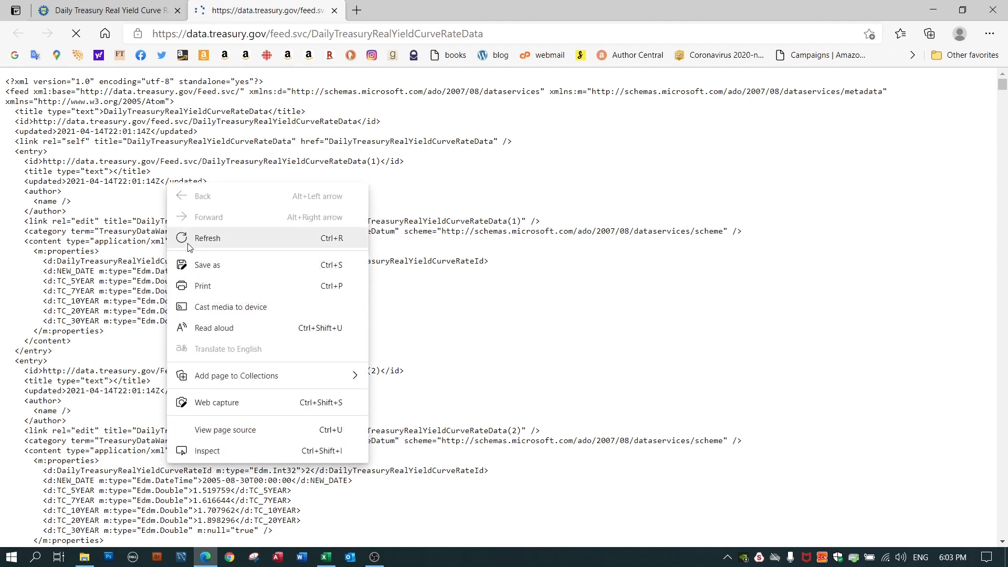
left_click(207, 265)
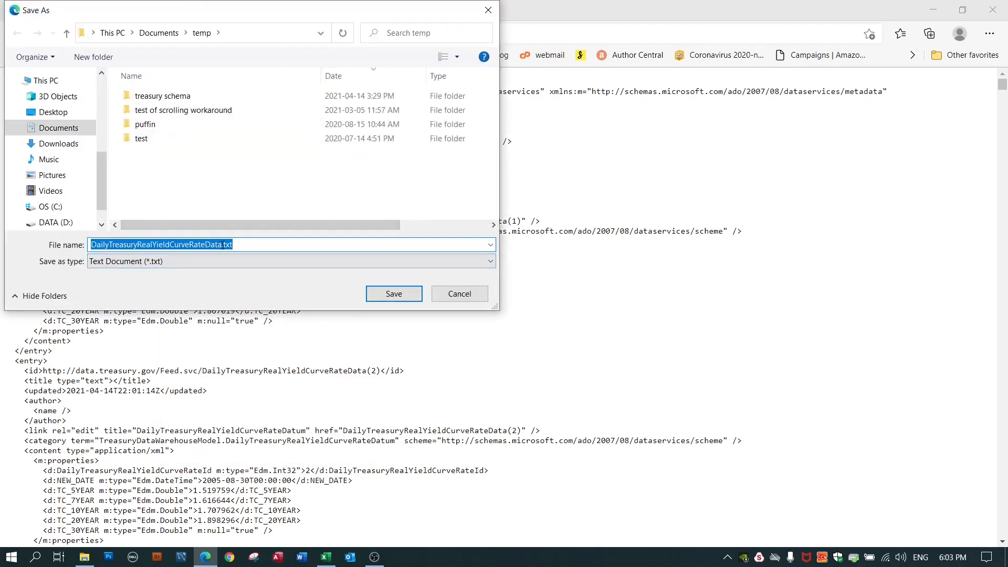
double_click(228, 244)
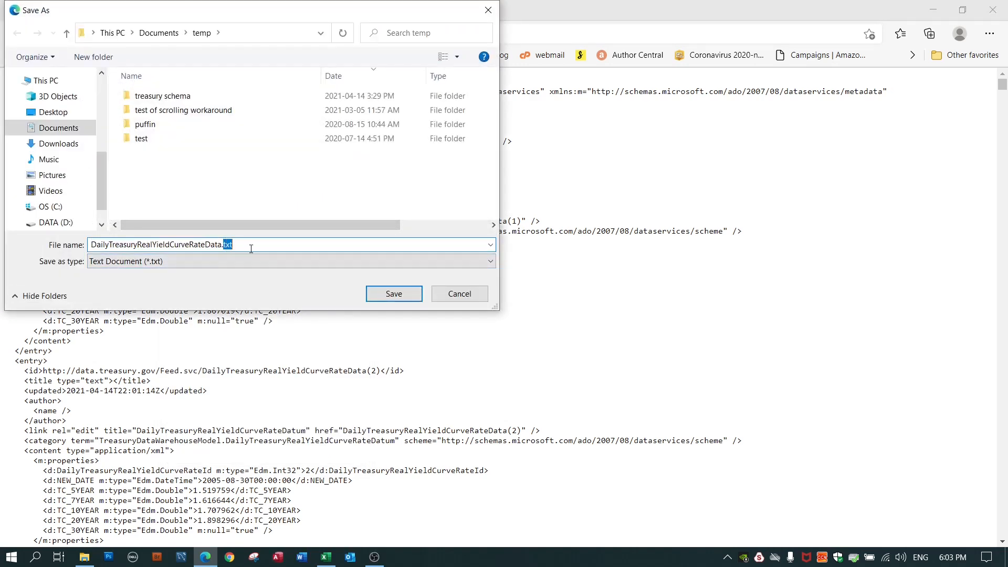
mouse_move(248, 244)
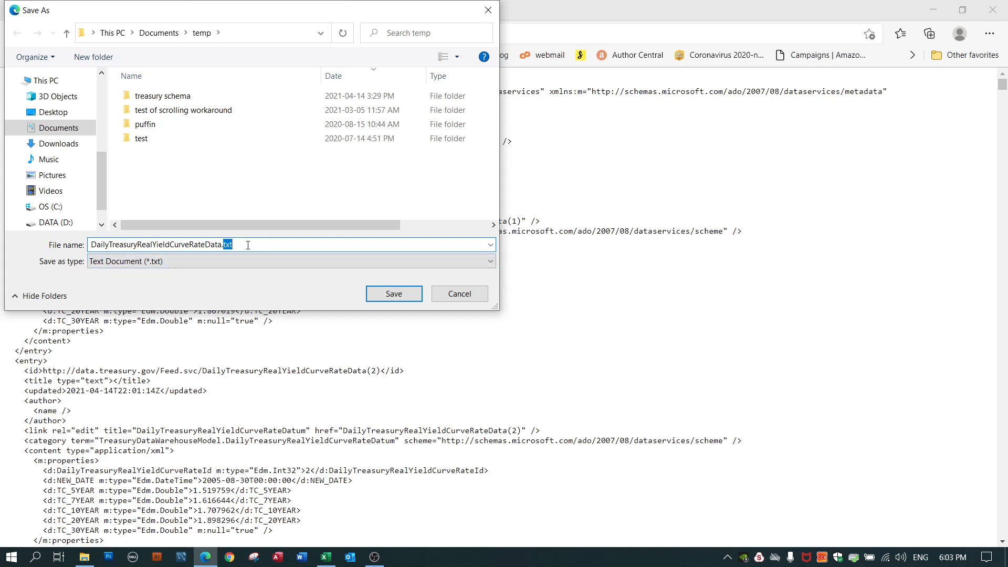
type("xml")
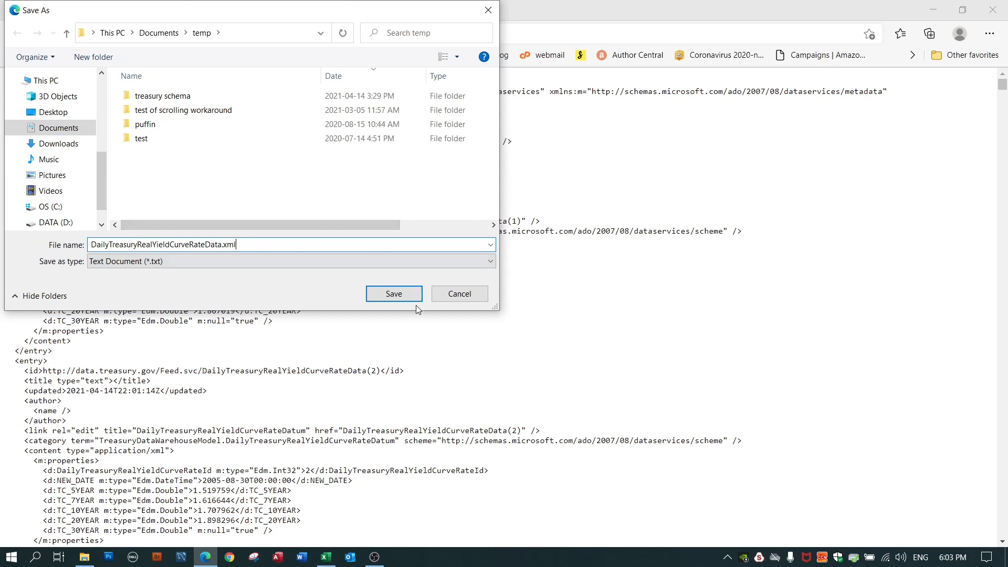
mouse_move(391, 295)
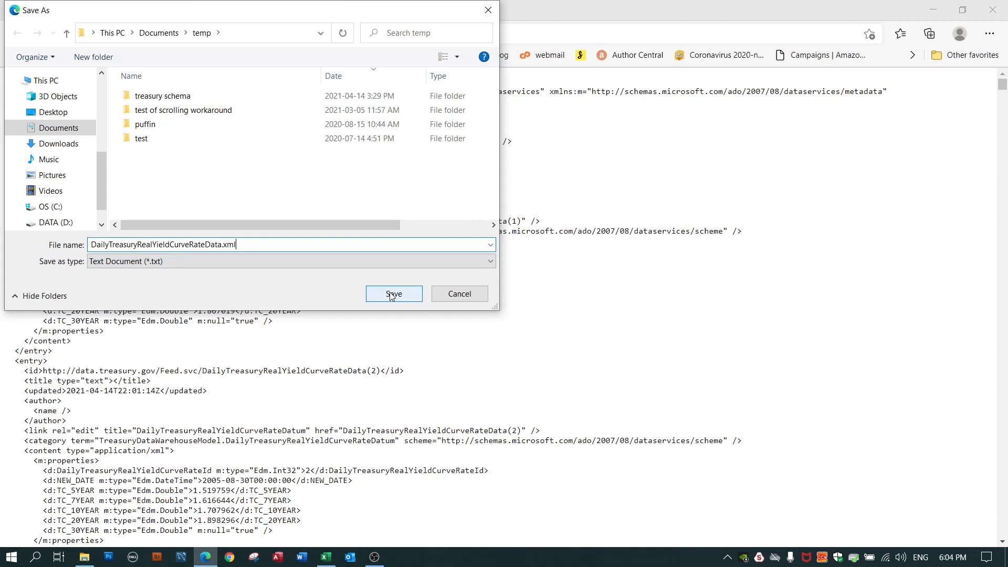
mouse_move(447, 294)
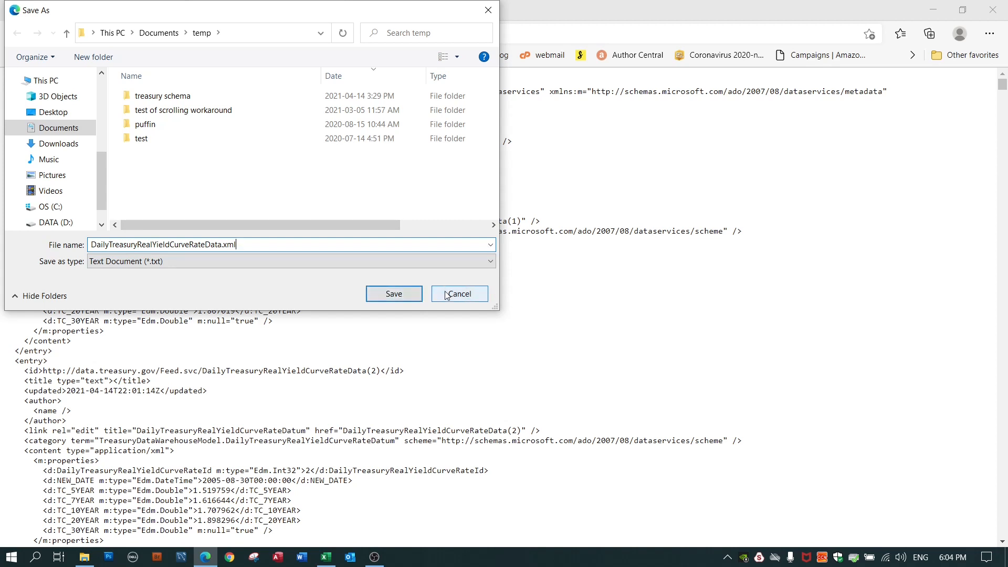
left_click(460, 294)
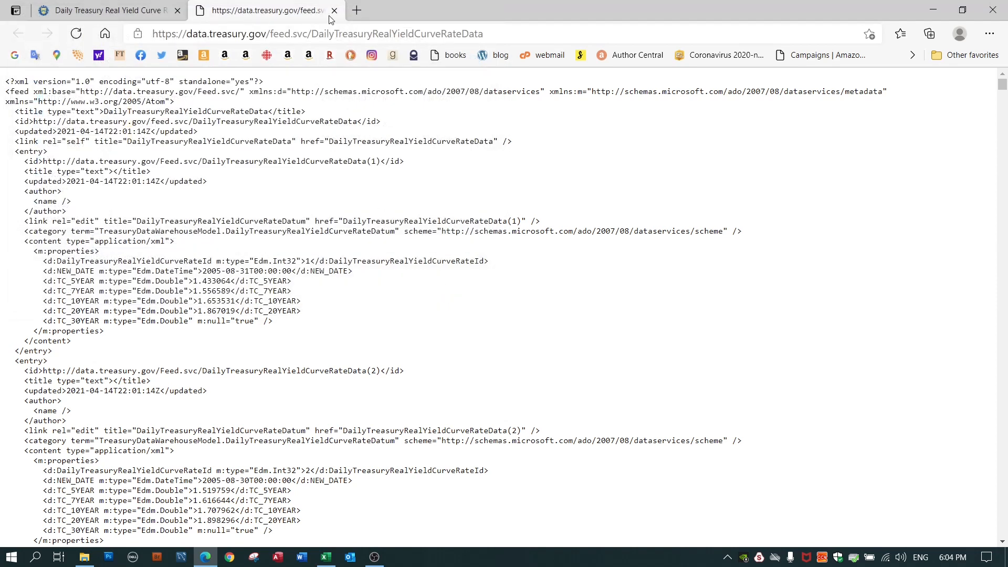
mouse_move(334, 11)
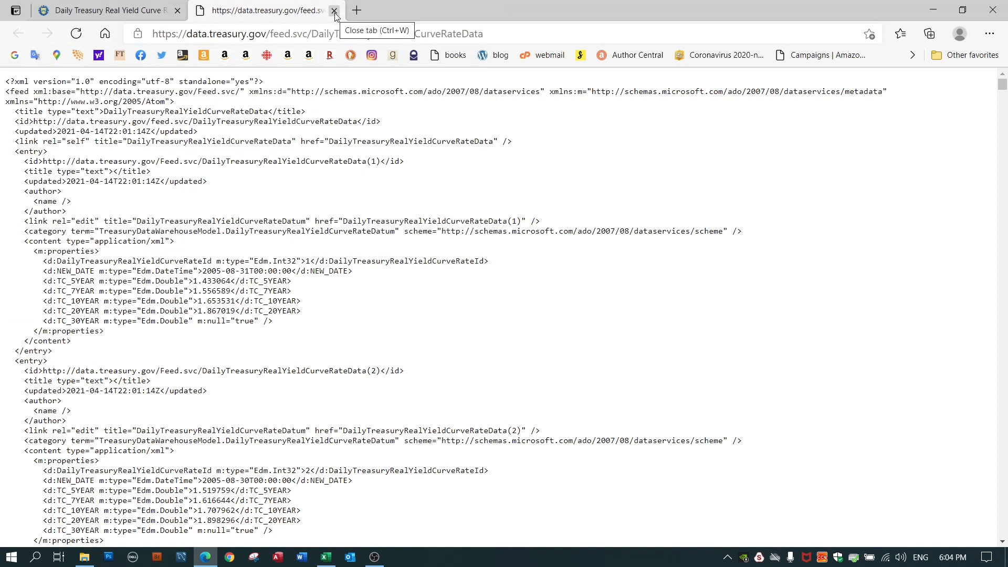
Step: Close the XML feed tab and return to the Excel workbook with the yield headers
left_click(333, 11)
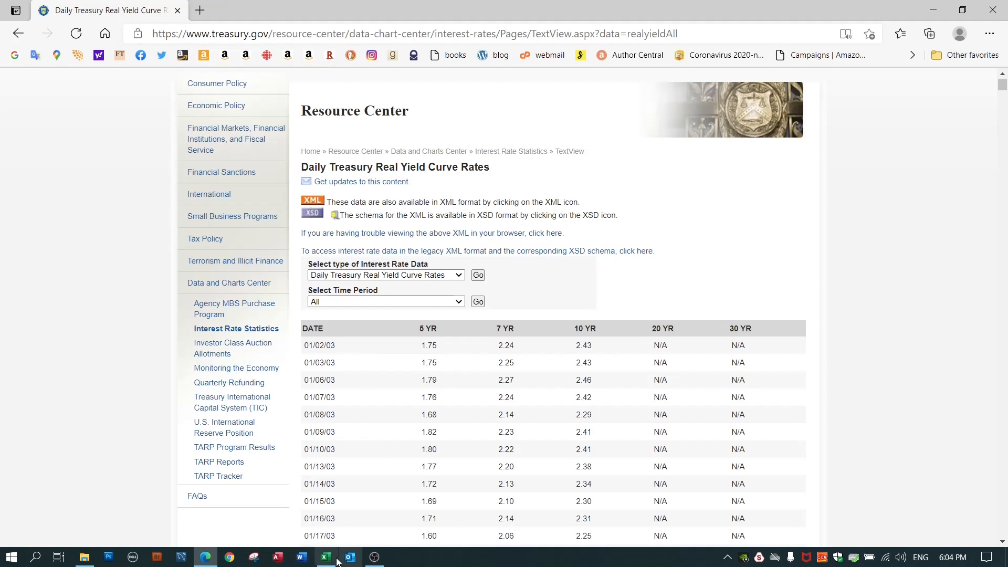
left_click(326, 557)
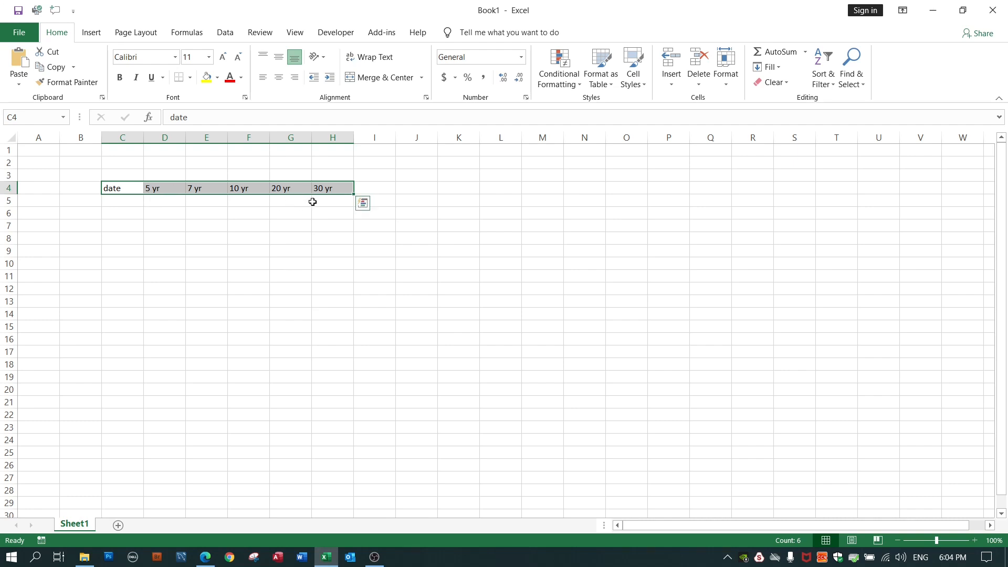
mouse_move(292, 275)
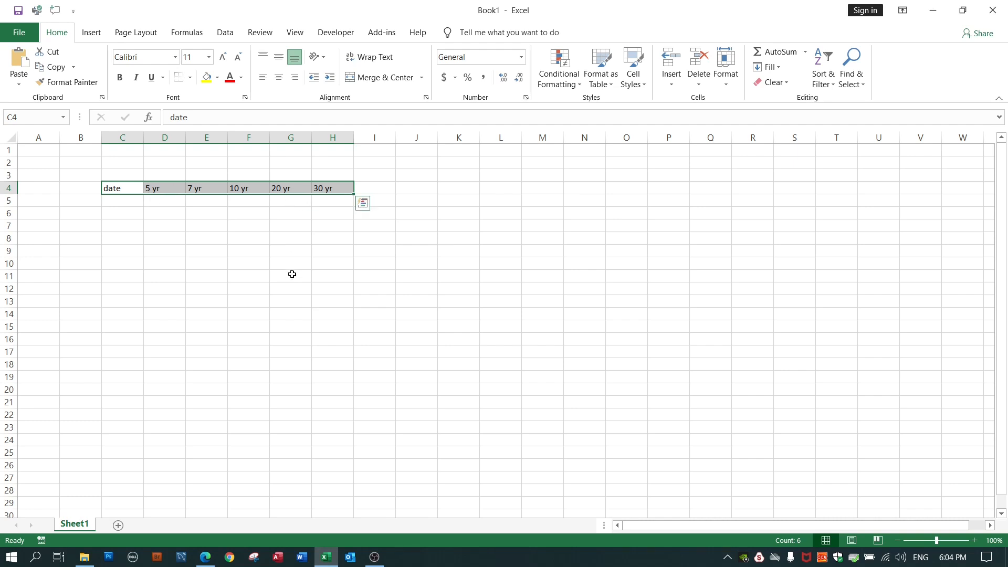
left_click(205, 557)
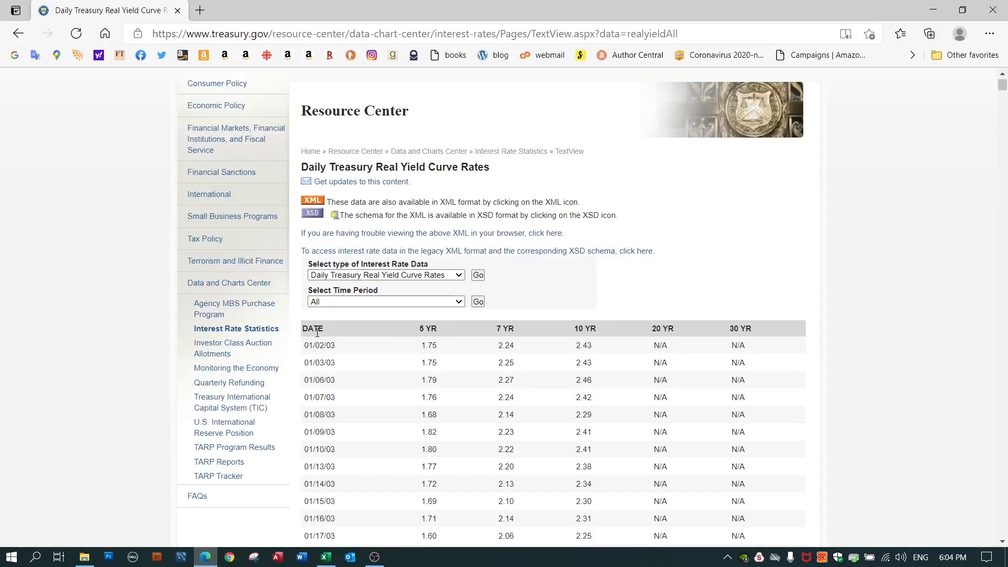
mouse_move(757, 454)
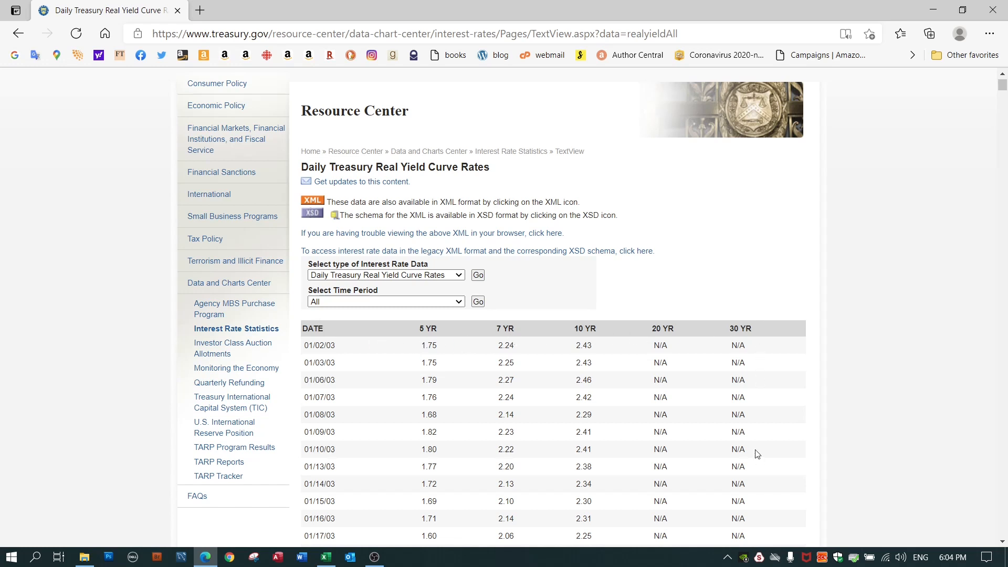
mouse_move(765, 348)
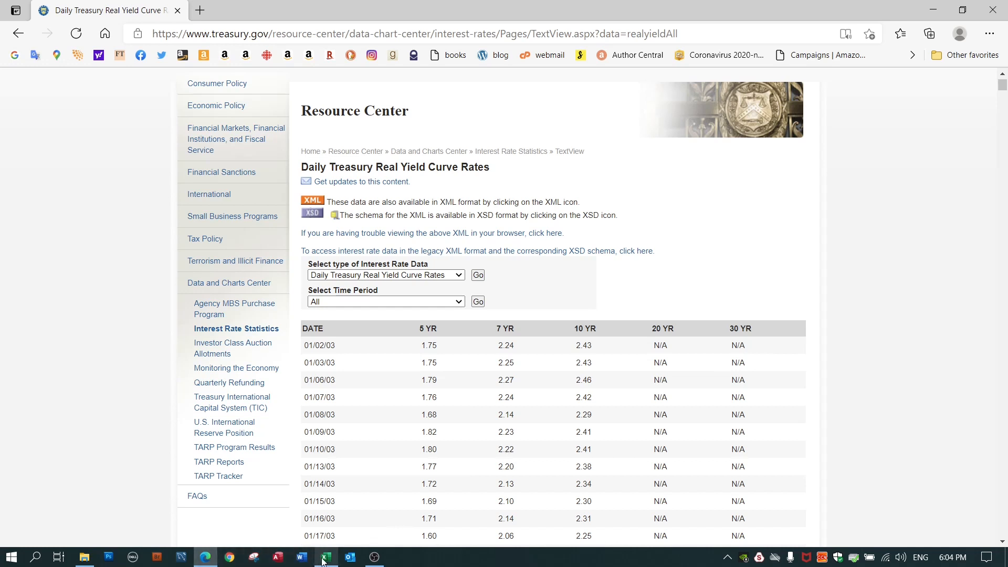
left_click(326, 557)
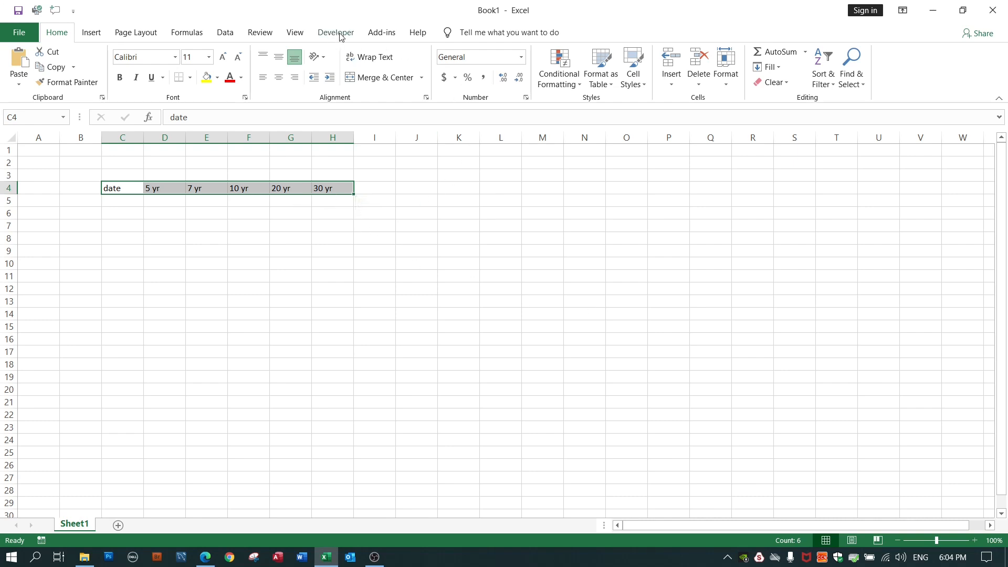
Step: Show the XML Source pane and bring up the workbook's empty XML Maps list
left_click(336, 31)
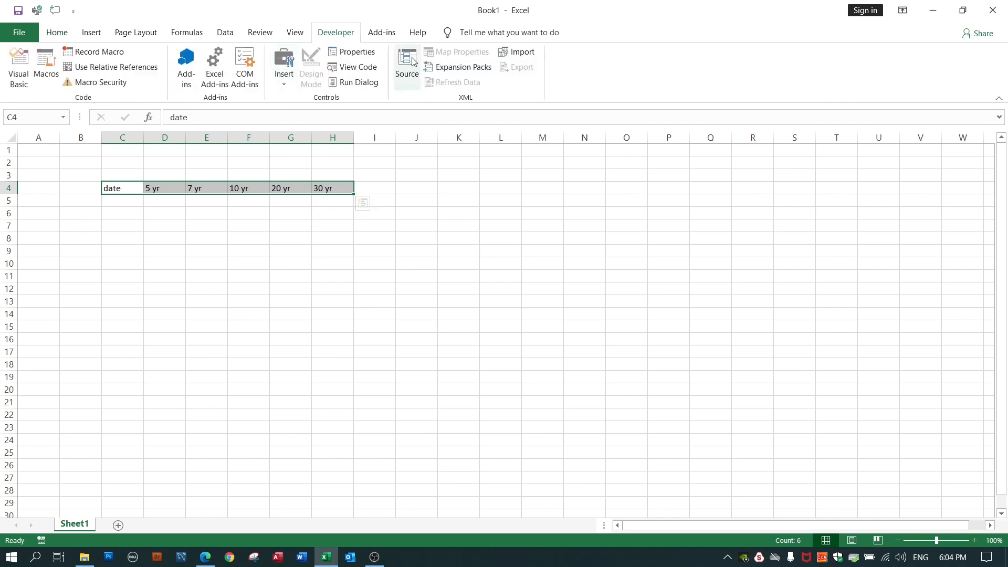
left_click(407, 56)
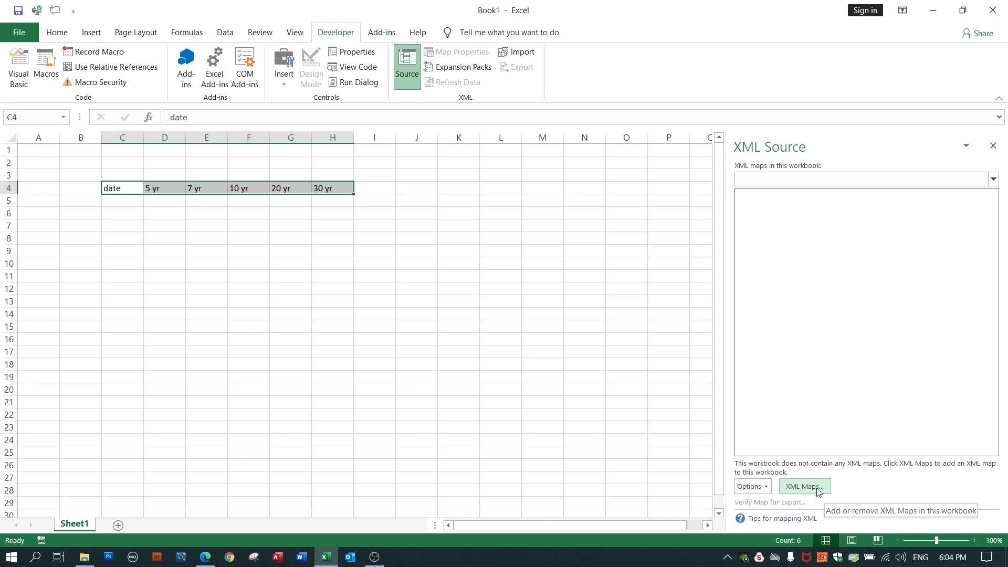
mouse_move(811, 489)
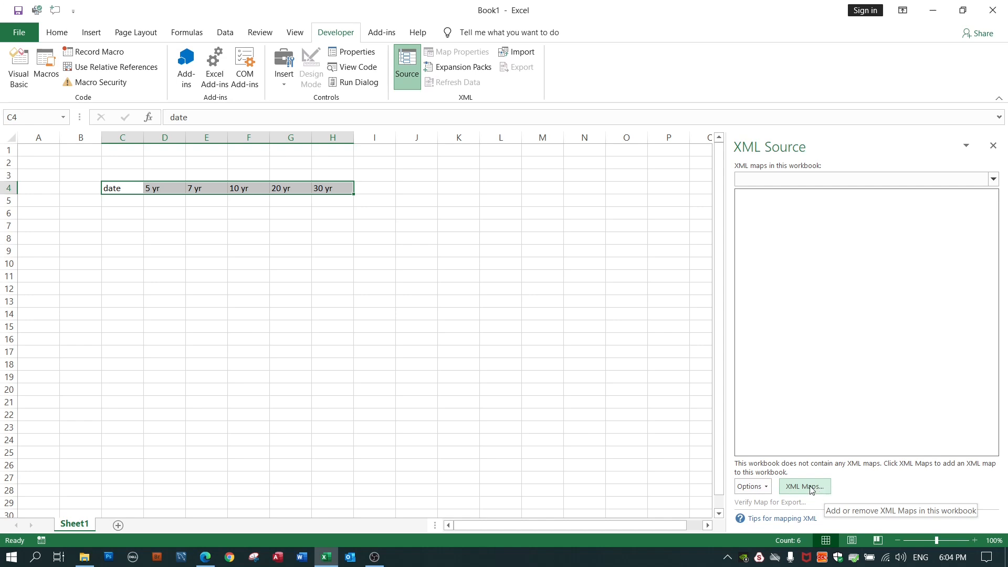
left_click(804, 486)
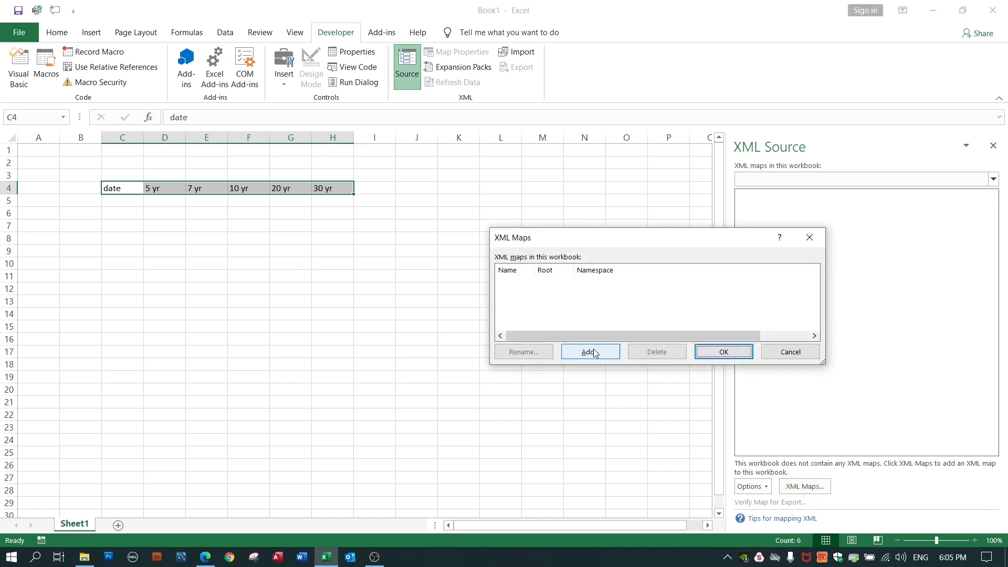
Step: Add DailyTreasuryRealYieldCurveRateData.xml from Recent files as a new map, accepting the generated schema
left_click(590, 352)
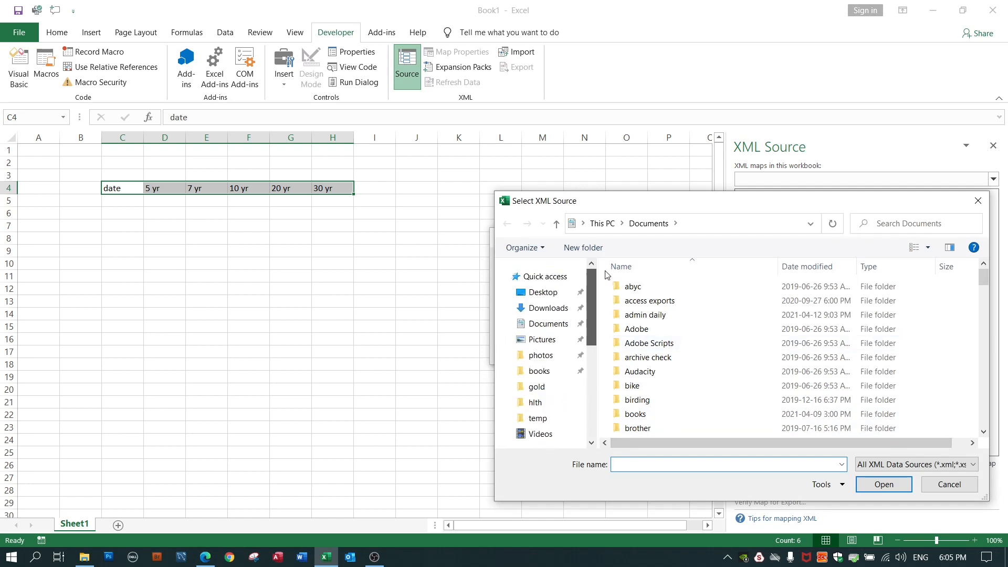
left_click(544, 277)
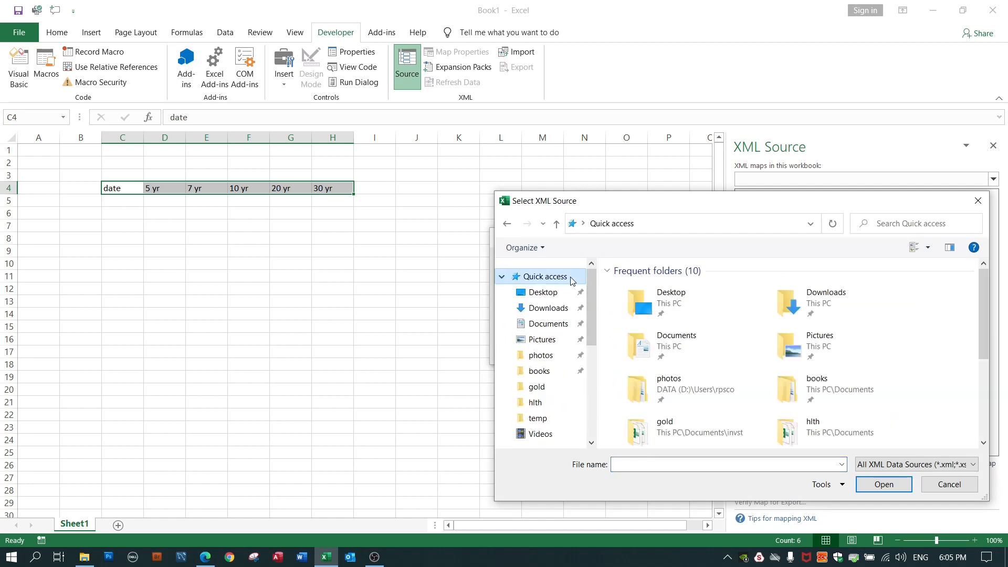
left_click(715, 422)
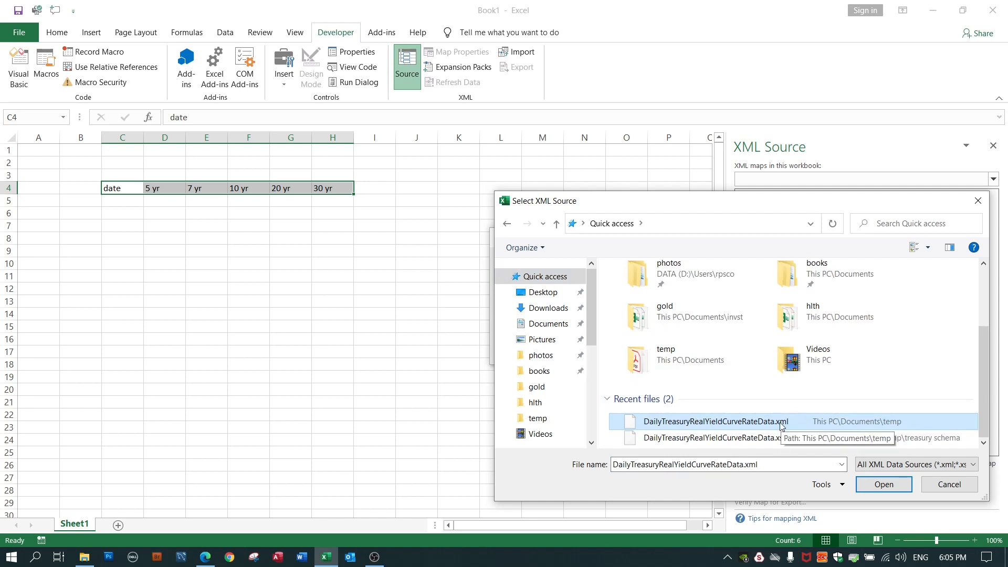
left_click(885, 484)
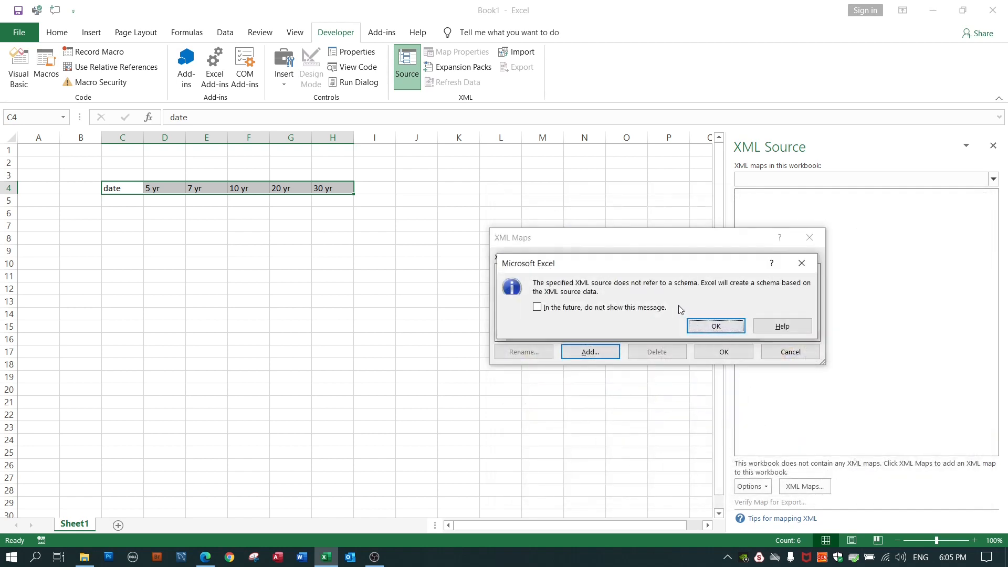
mouse_move(687, 315)
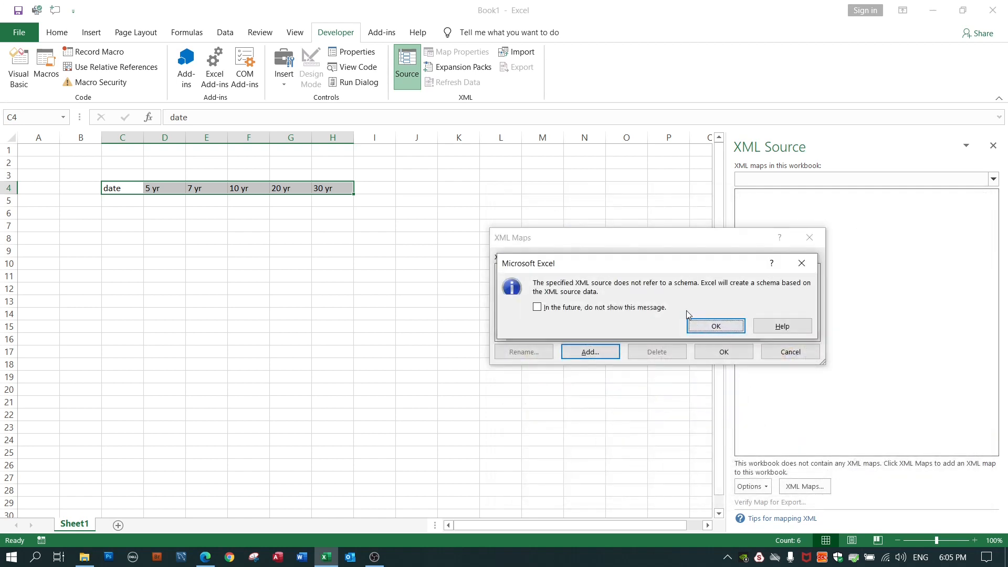
mouse_move(726, 300)
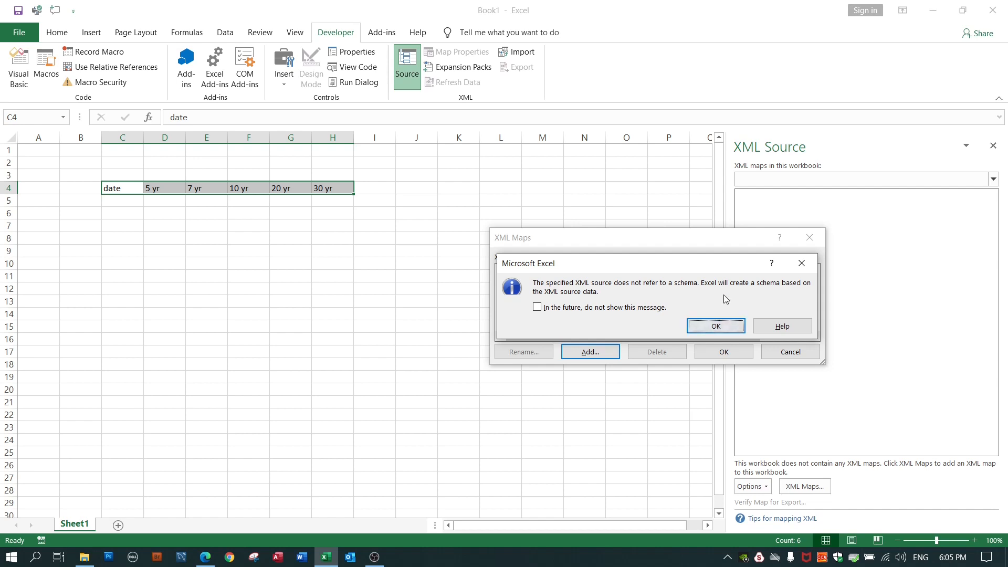
mouse_move(695, 288)
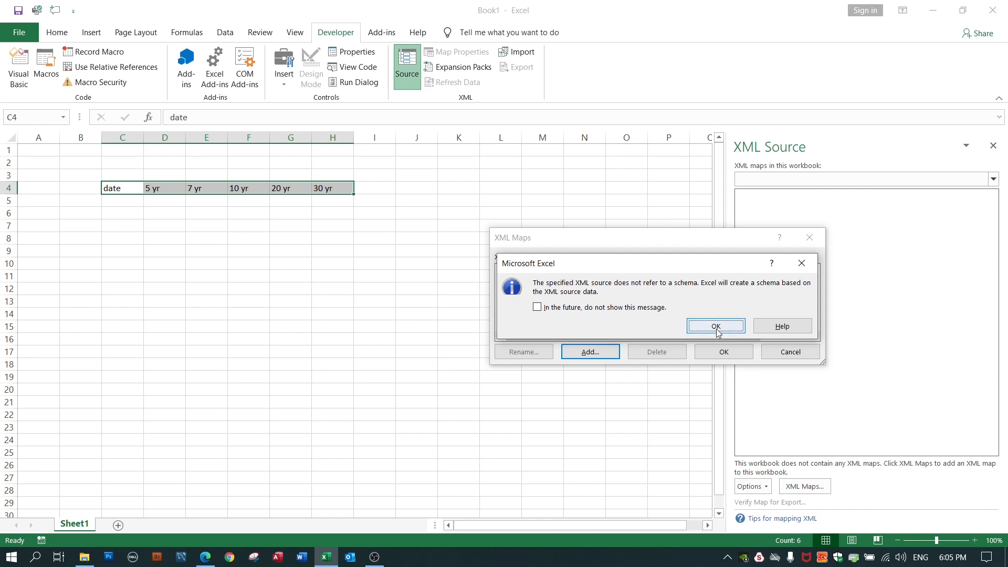
left_click(716, 325)
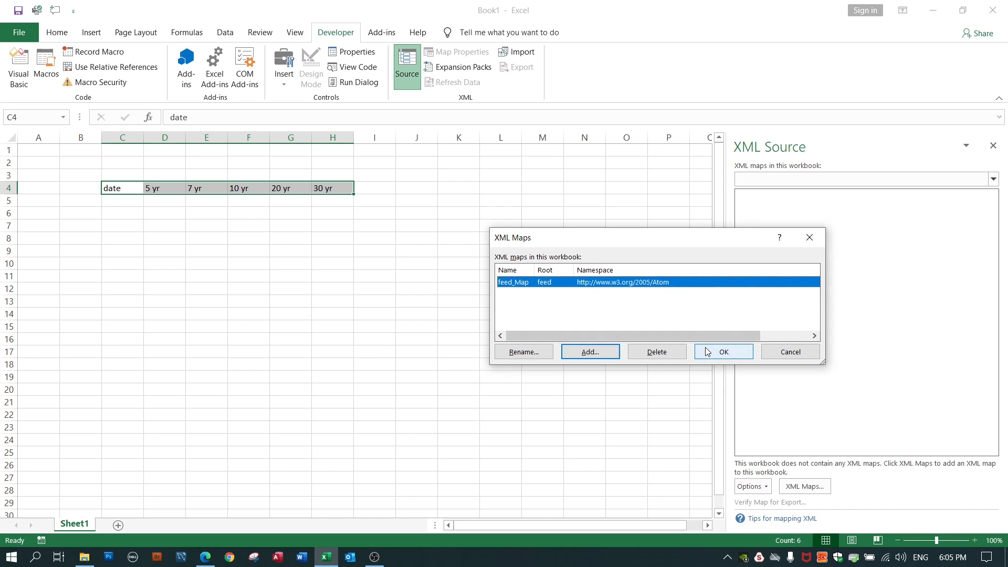
Step: Confirm feed_Map and scroll its element tree down to the NEW_DATE and TC_ yield fields
left_click(724, 352)
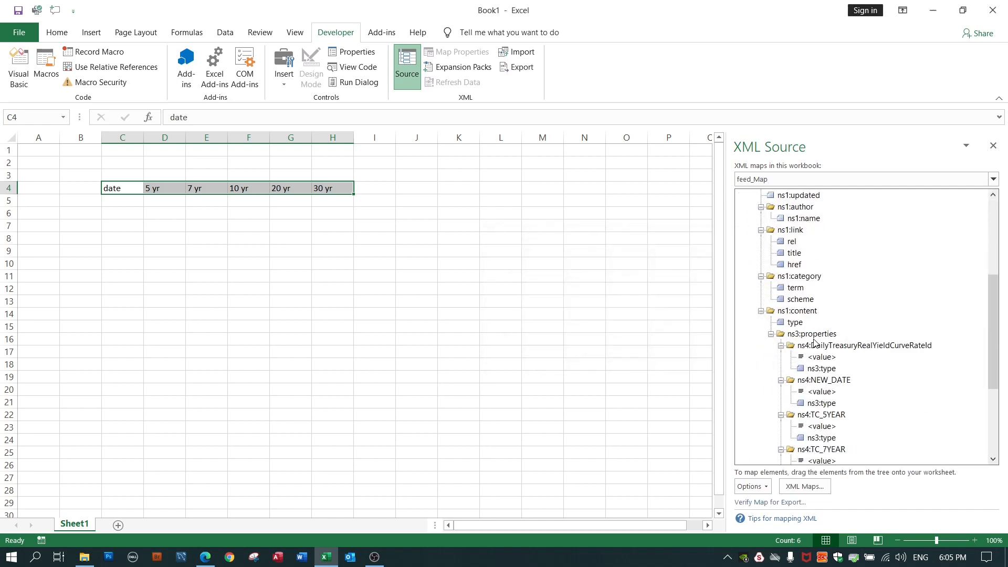
scroll("down", 3)
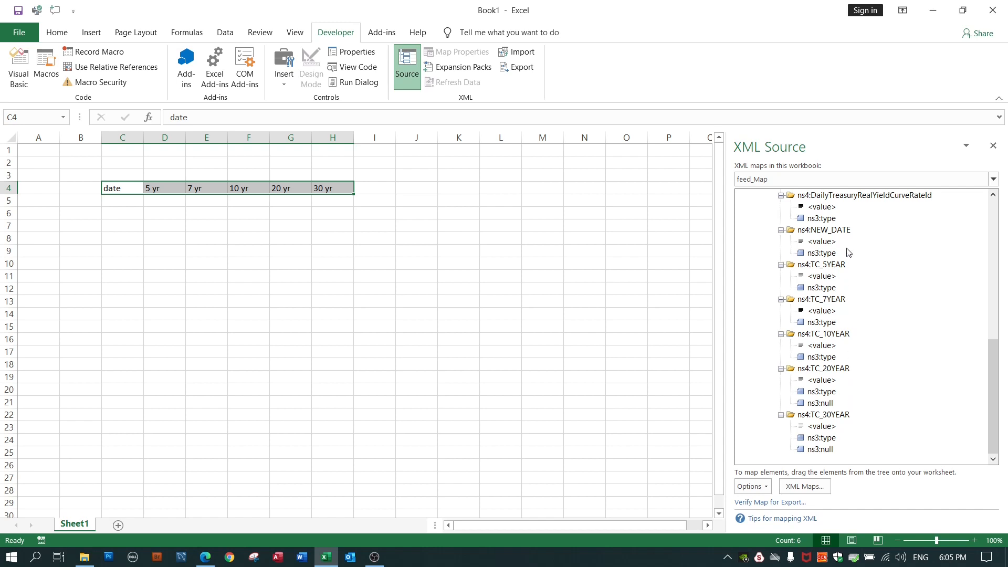
mouse_move(840, 269)
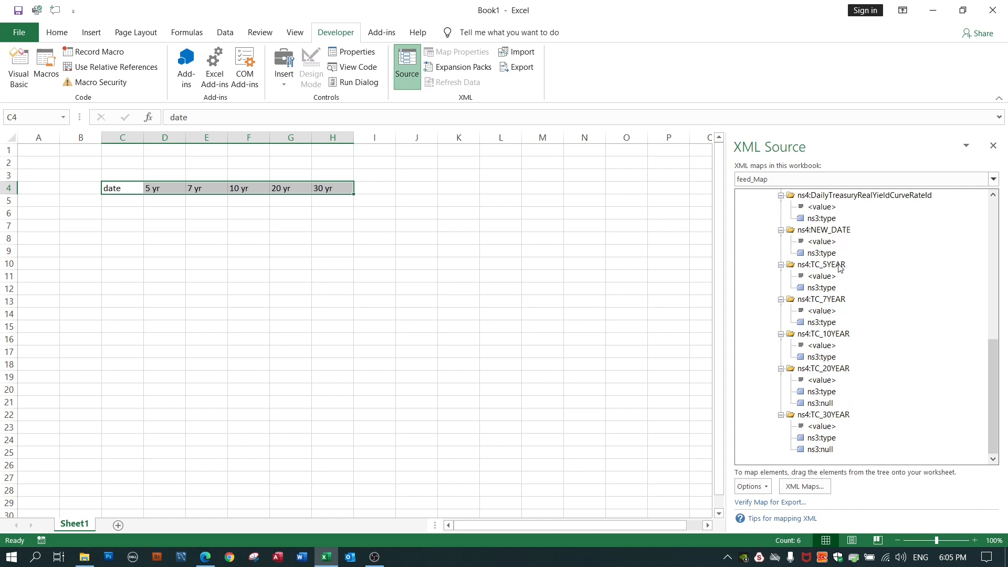
mouse_move(844, 303)
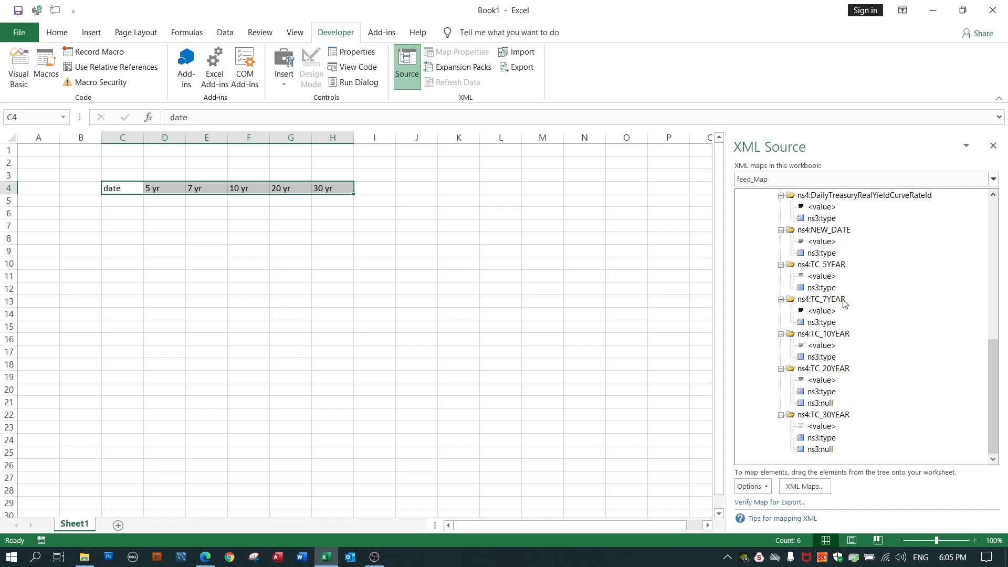
mouse_move(850, 414)
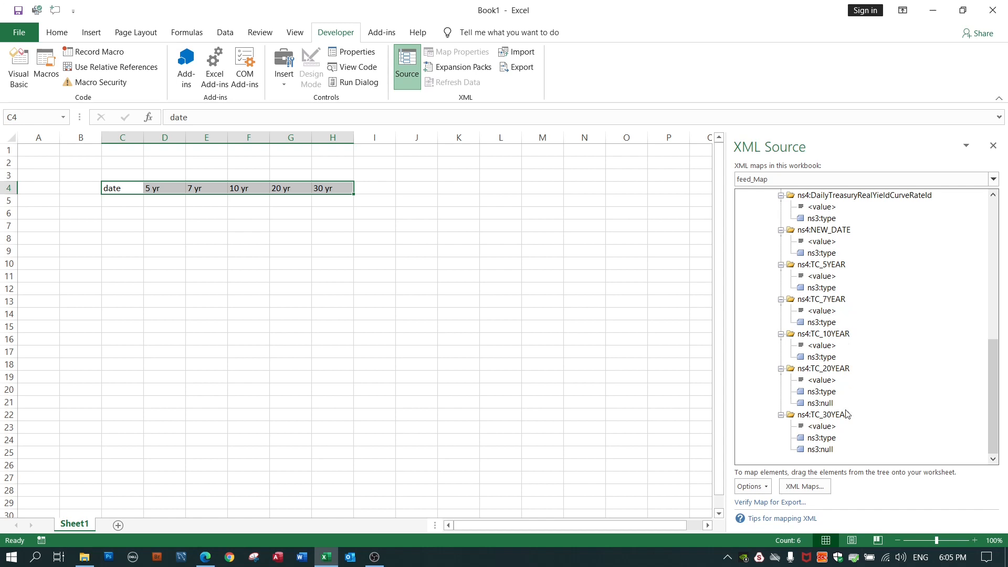
mouse_move(823, 442)
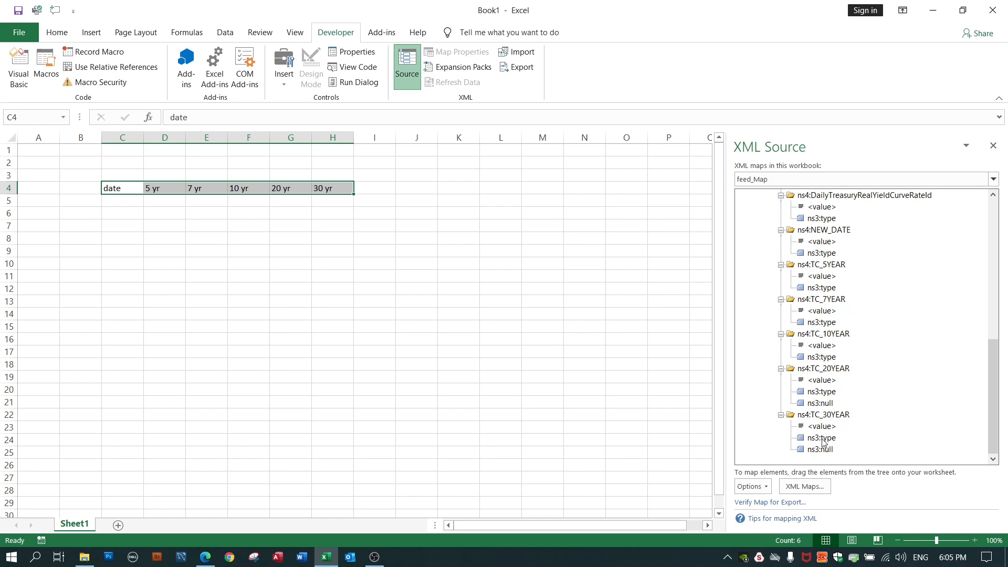
mouse_move(833, 456)
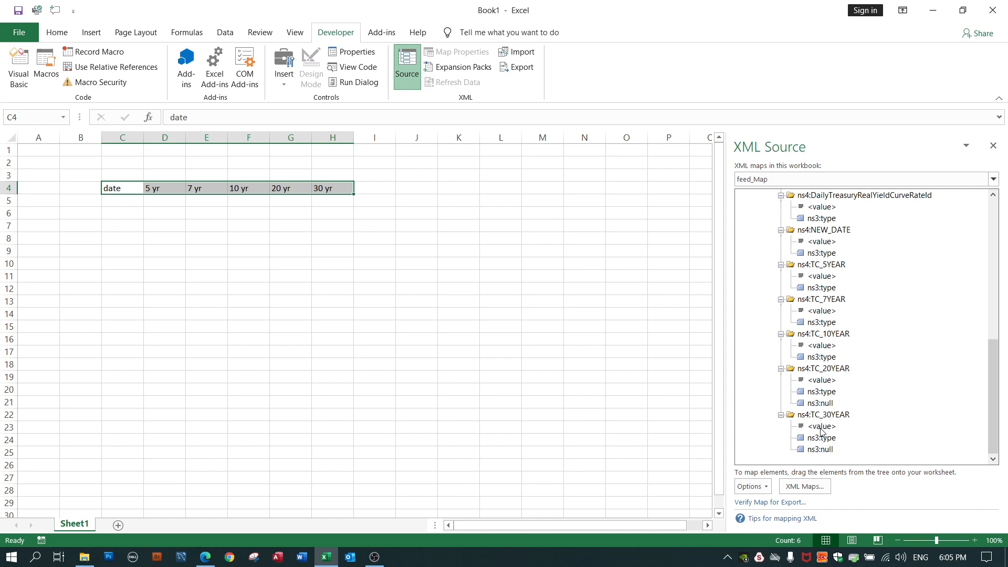
Step: Map the TC_30YEAR and other yield value elements onto their matching header cells in row 4
left_click(821, 427)
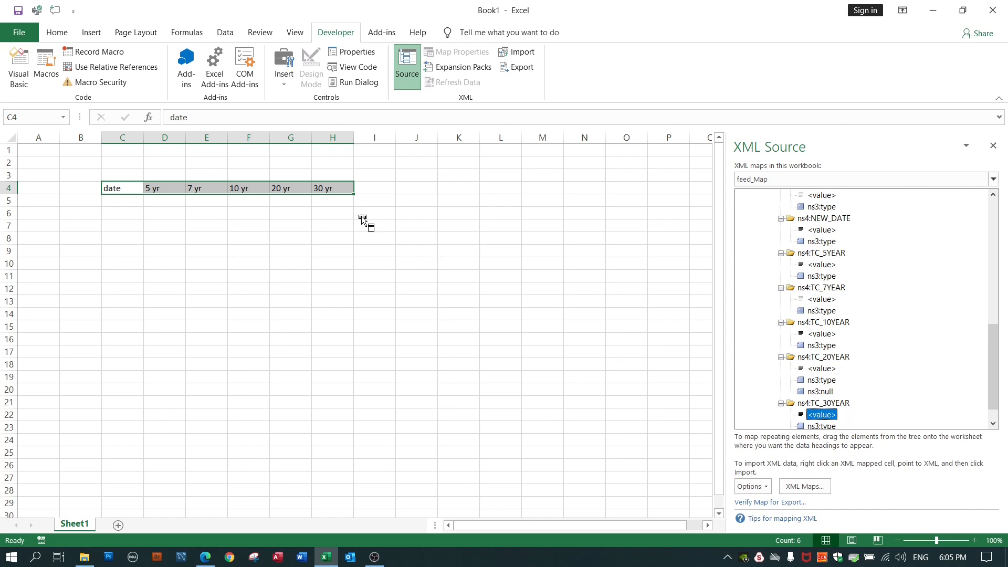
mouse_move(333, 190)
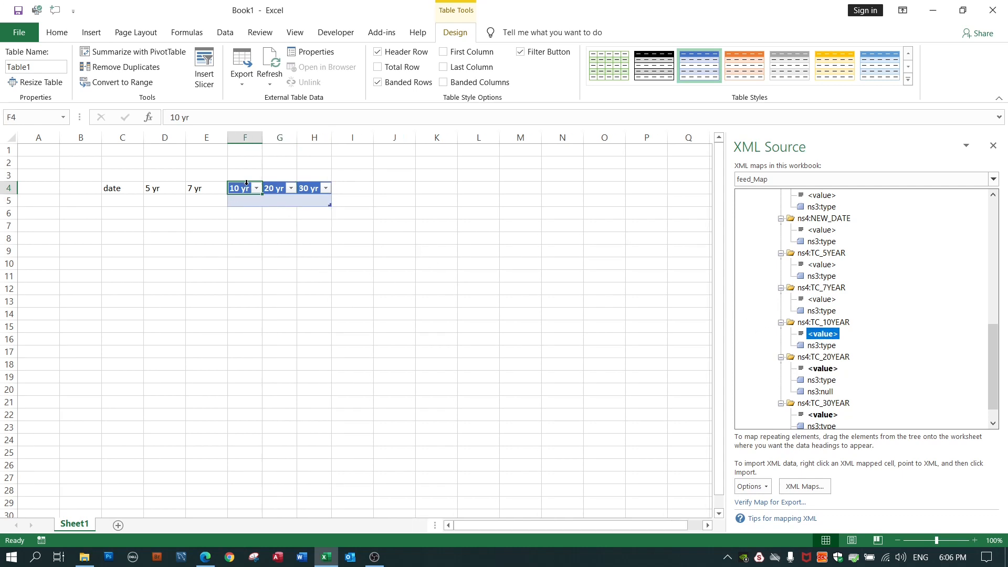
left_click(822, 298)
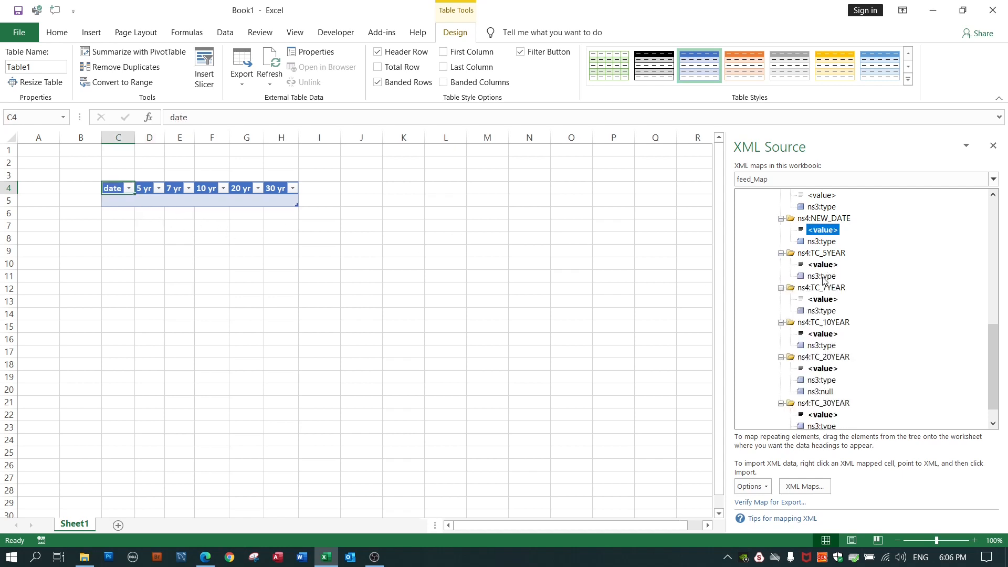
mouse_move(832, 395)
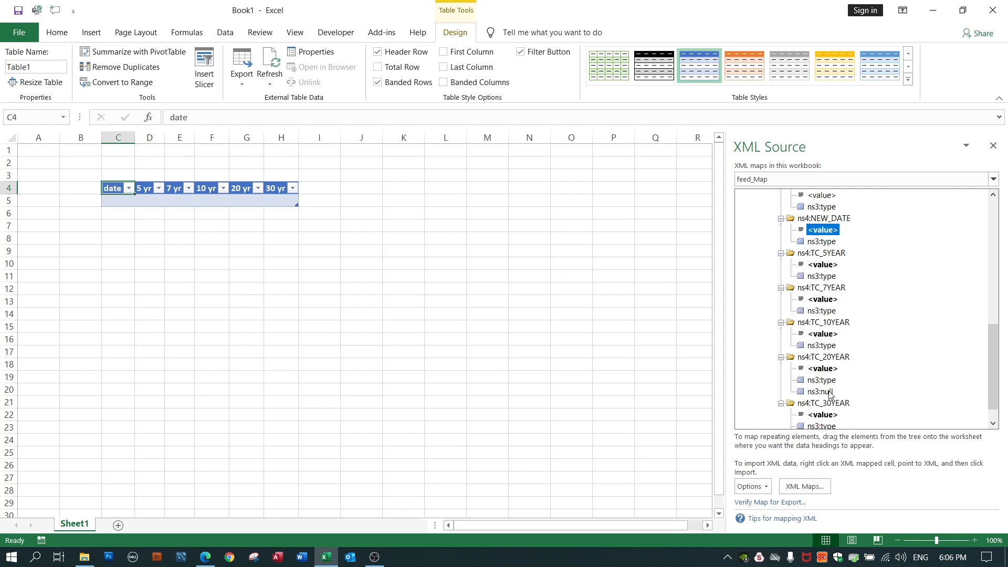
mouse_move(836, 383)
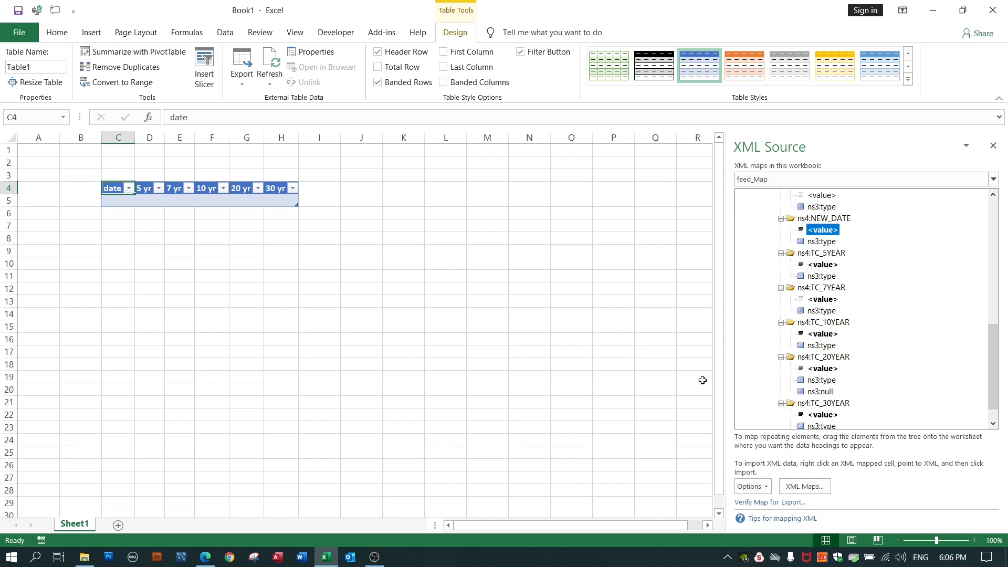
mouse_move(217, 303)
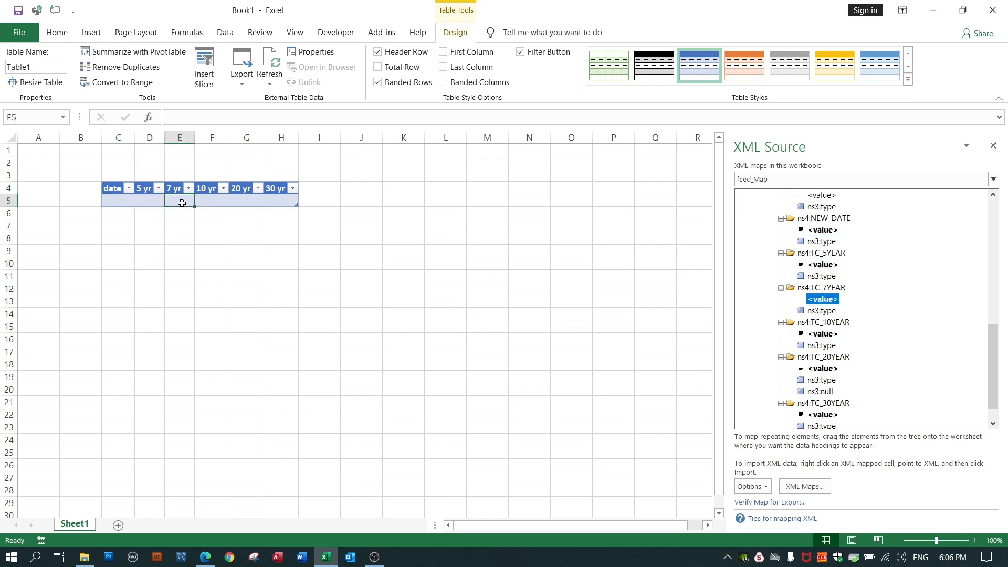
mouse_move(122, 200)
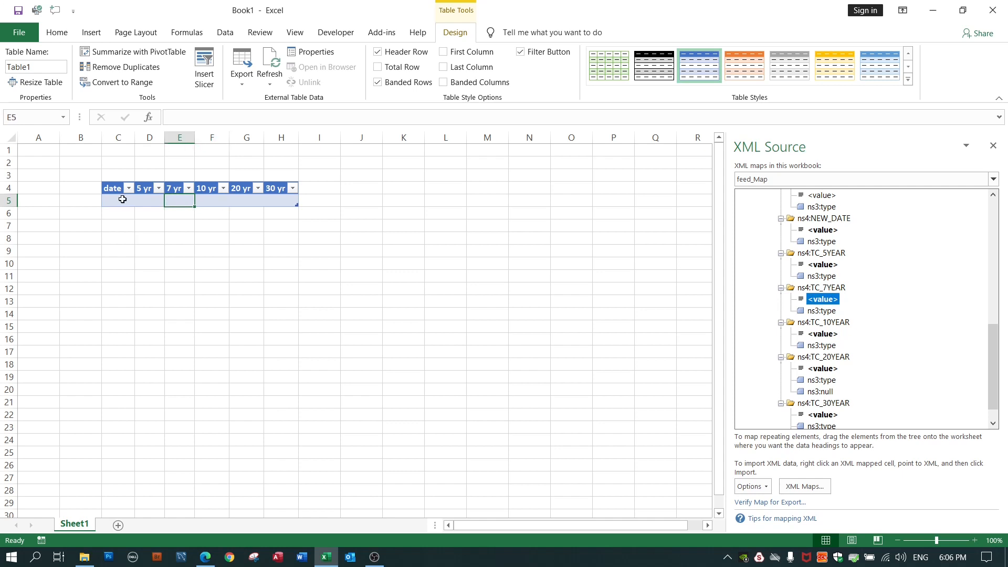
Step: Select a 5 yr data cell in the mapped table and bring up its shortcut menu for XML commands
left_click(150, 199)
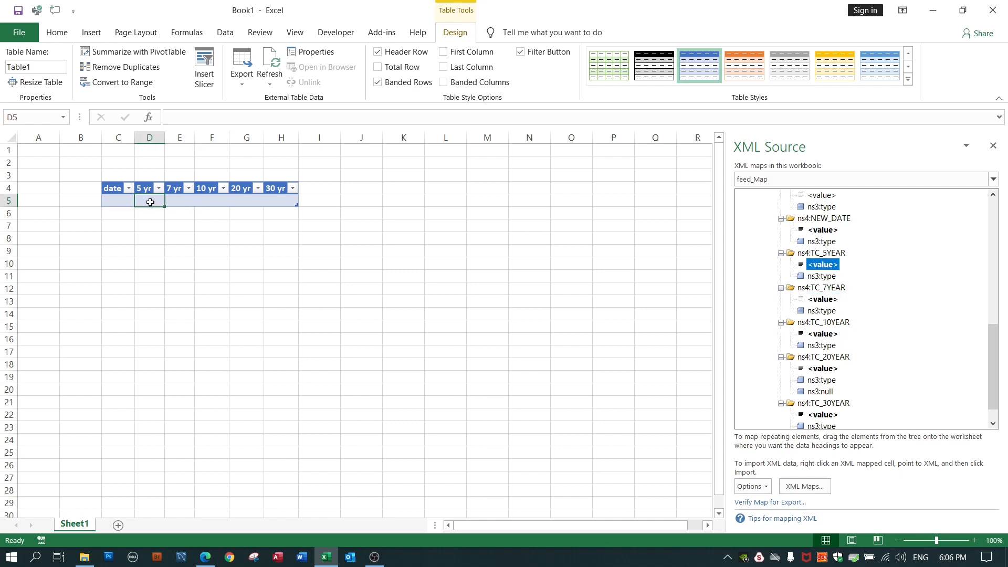
right_click(150, 202)
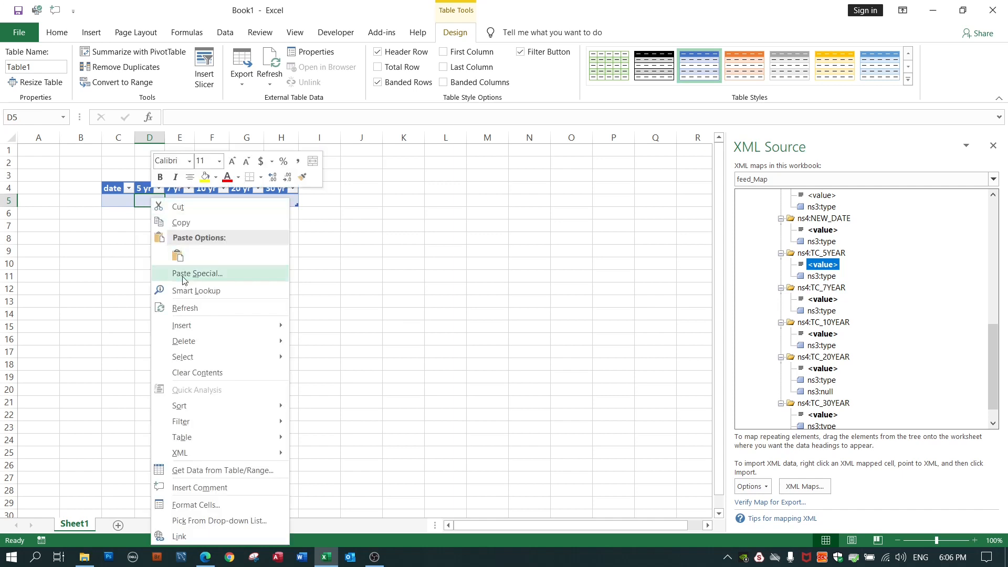
mouse_move(193, 454)
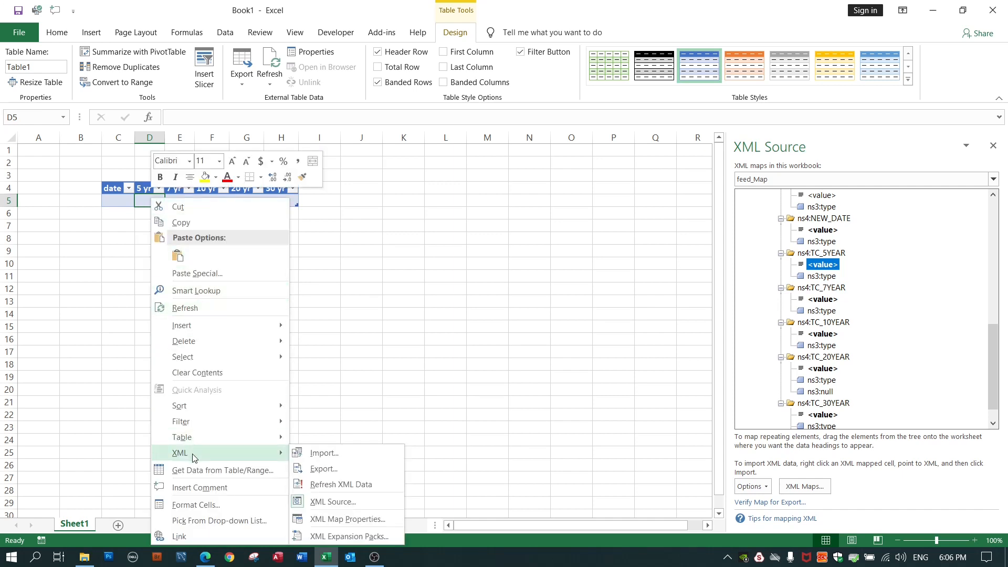
mouse_move(324, 453)
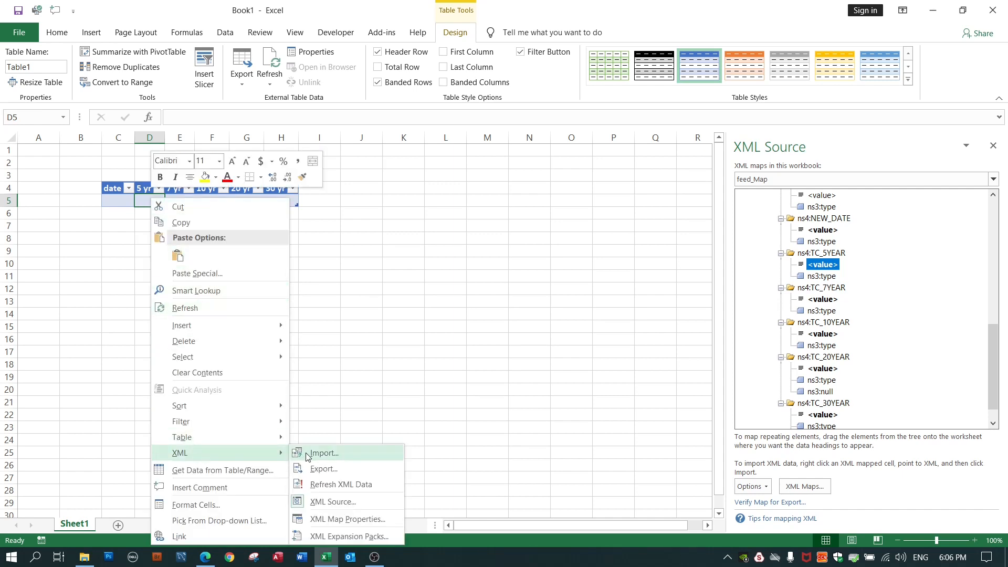
Step: Import DailyTreasuryRealYieldCurveRateData.xml so dates and yields fill the mapped table
left_click(323, 452)
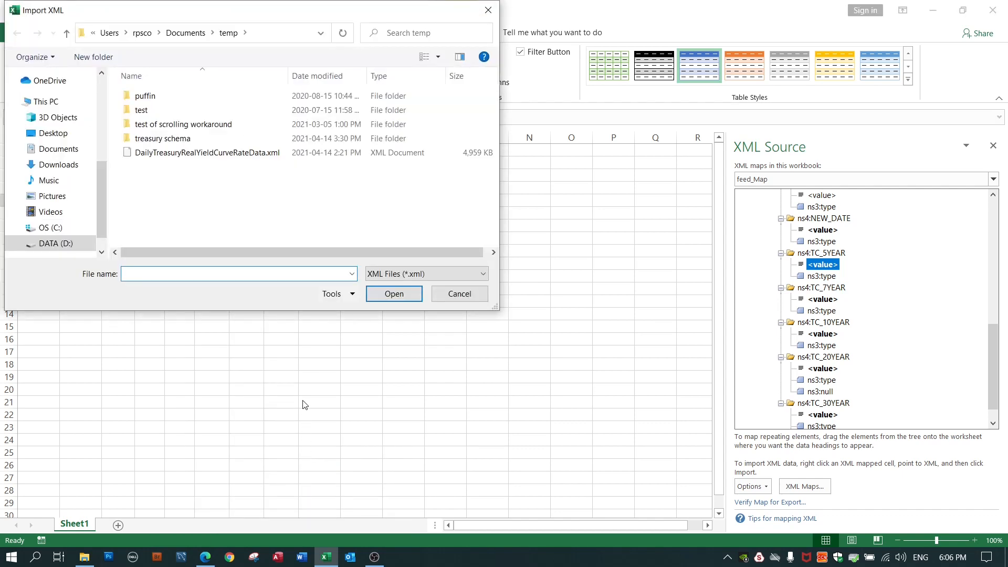
mouse_move(214, 155)
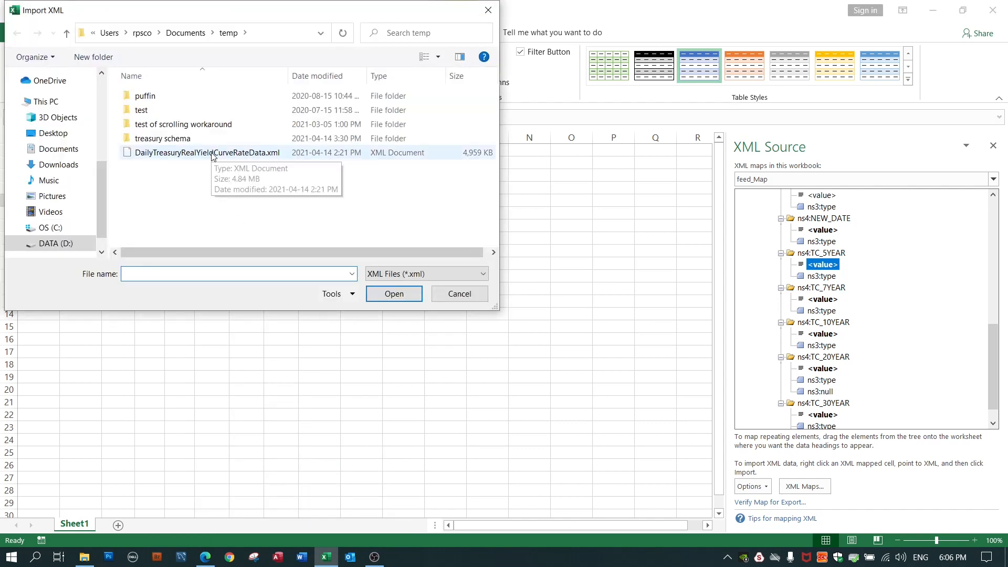
left_click(200, 152)
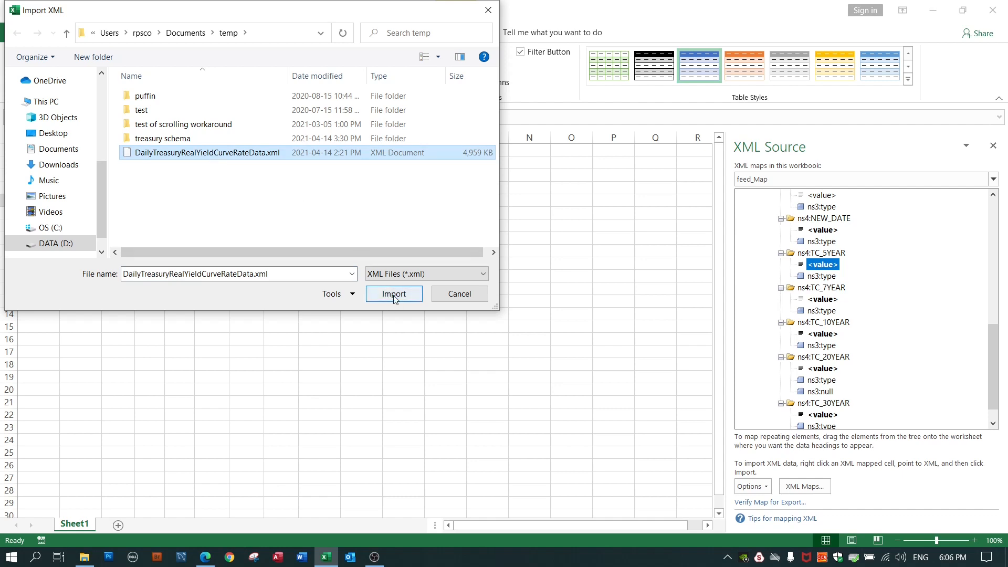
left_click(394, 294)
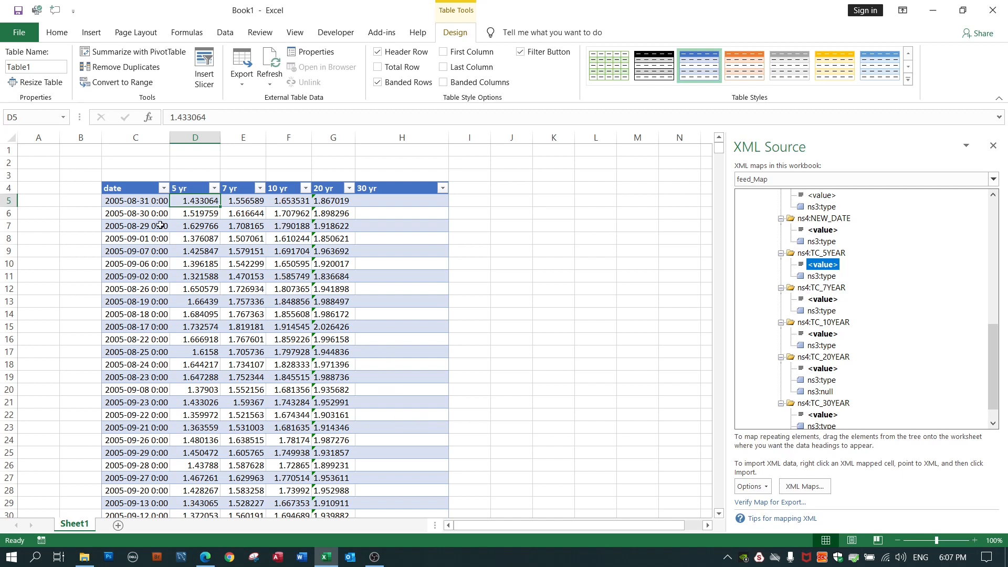
Step: Sort the yield table by the date column, oldest to newest
left_click(132, 188)
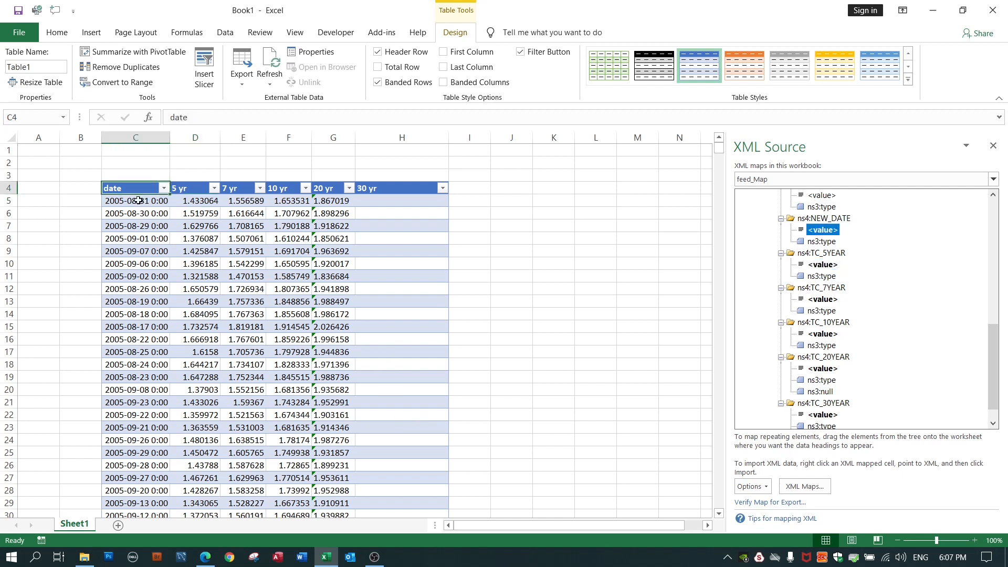
mouse_move(133, 189)
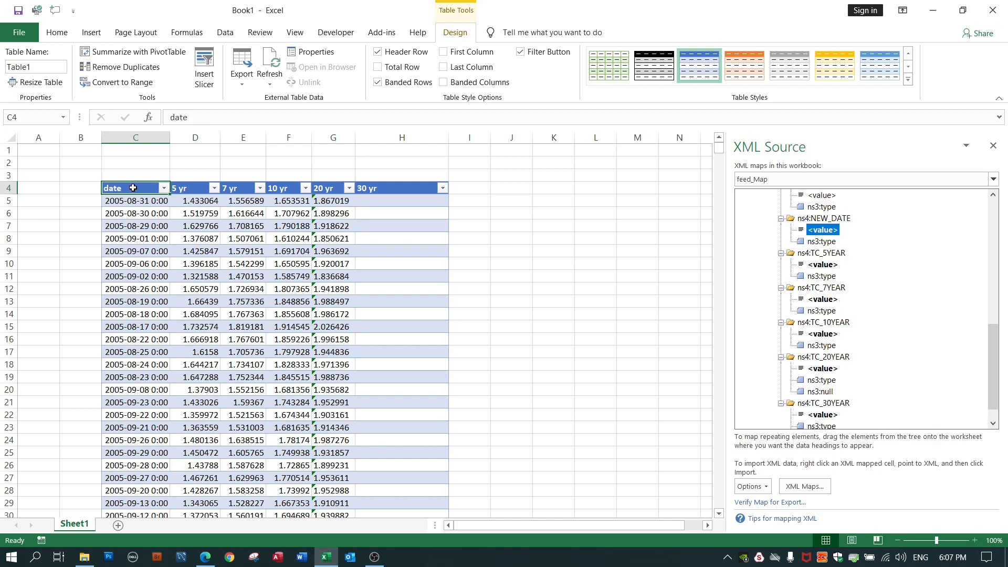
left_click(163, 188)
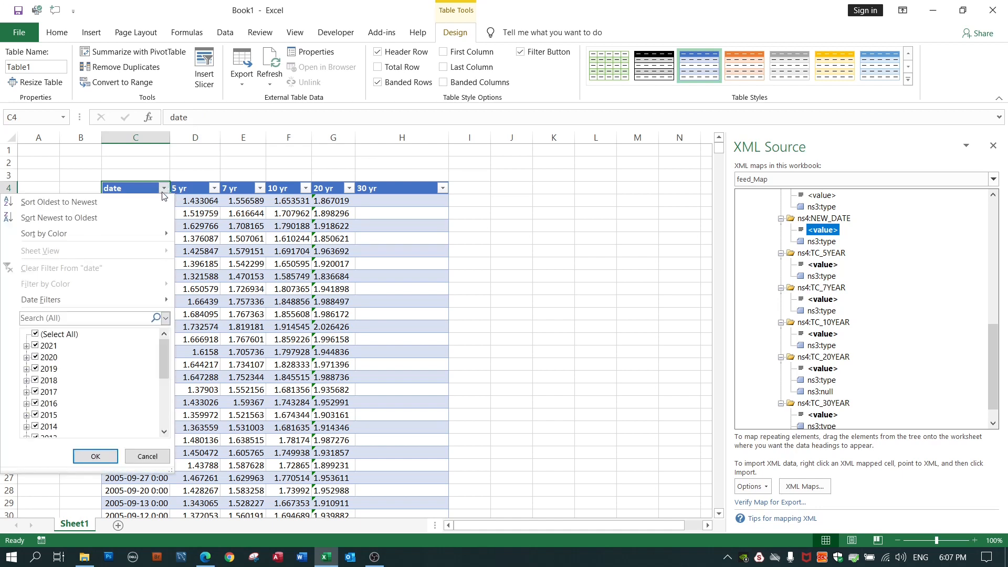
left_click(58, 202)
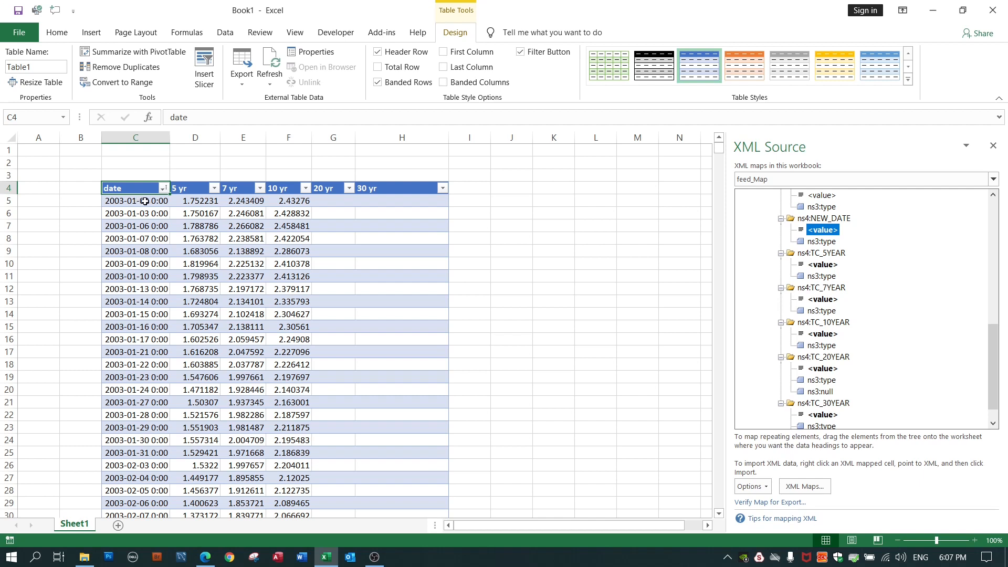
Step: Check the first row's 5 yr value and its 2003-01-02 date and full timestamp
left_click(196, 200)
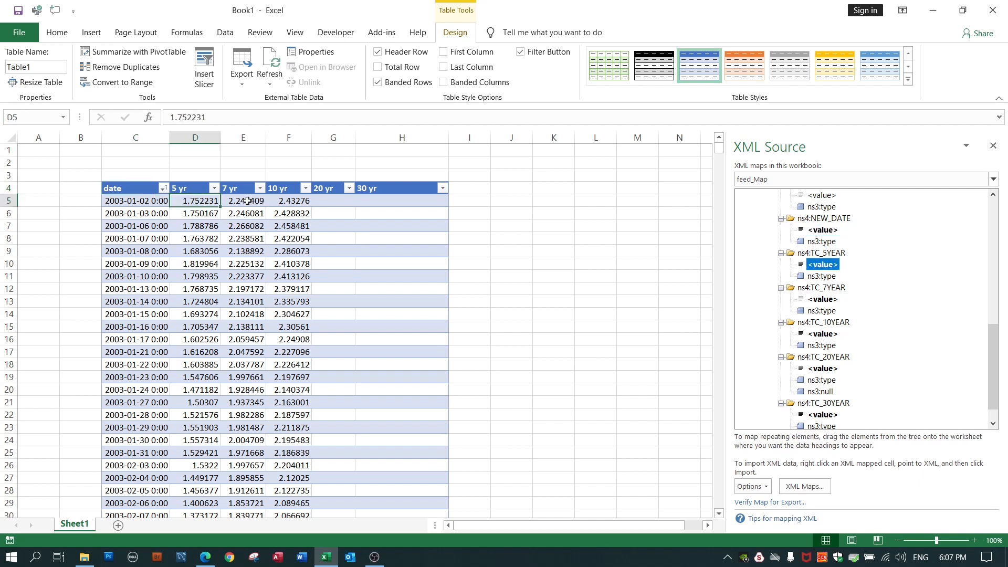
left_click(132, 201)
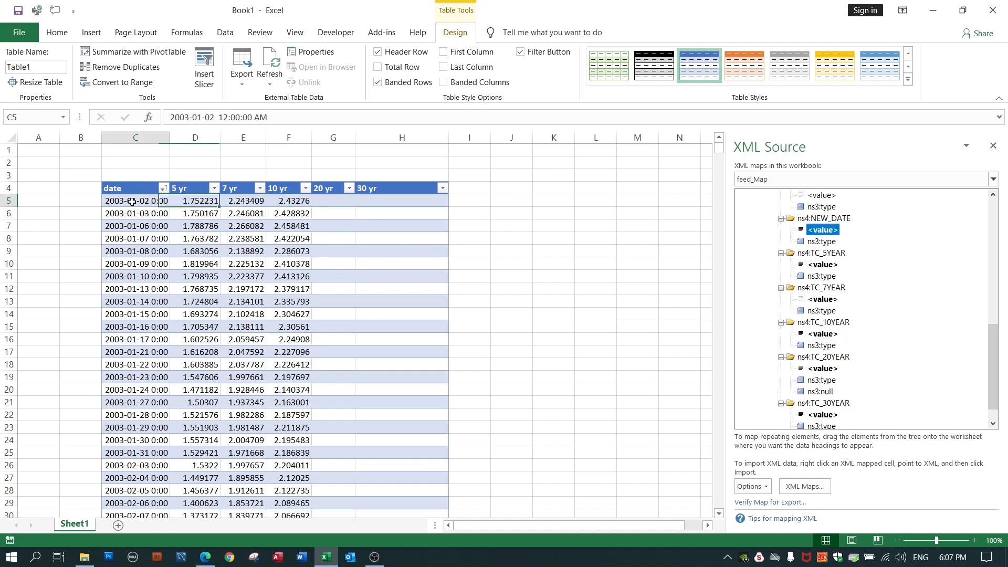
left_click(333, 201)
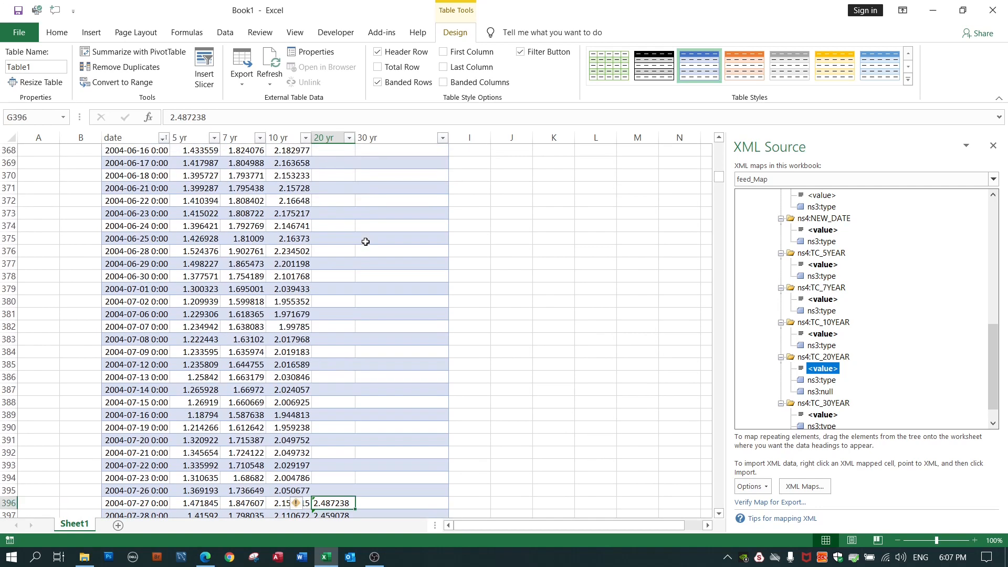
Step: Convert the text-stored 20 yr yields from G396 down into real numbers via the warning menu
scroll("down", 3)
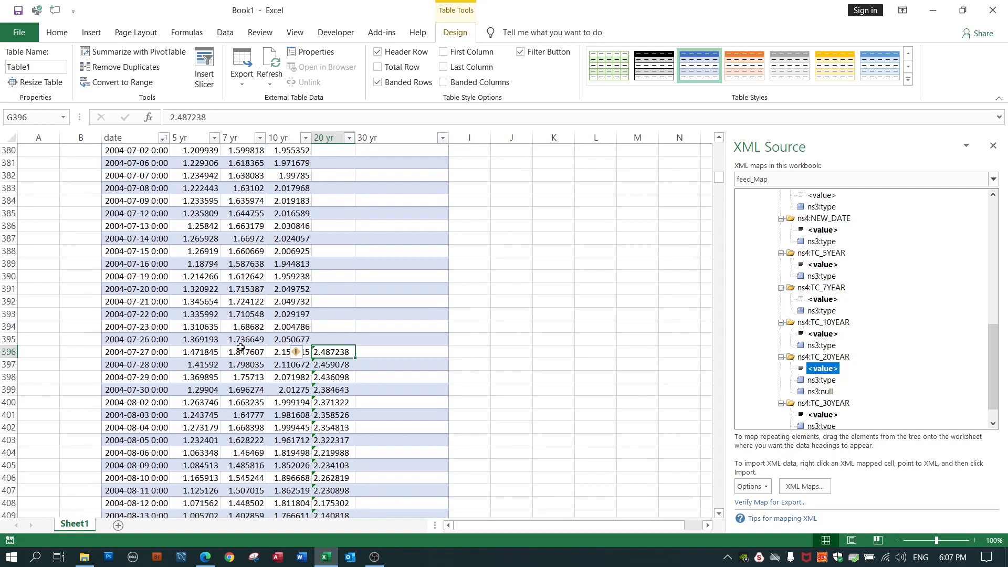
left_click(300, 352)
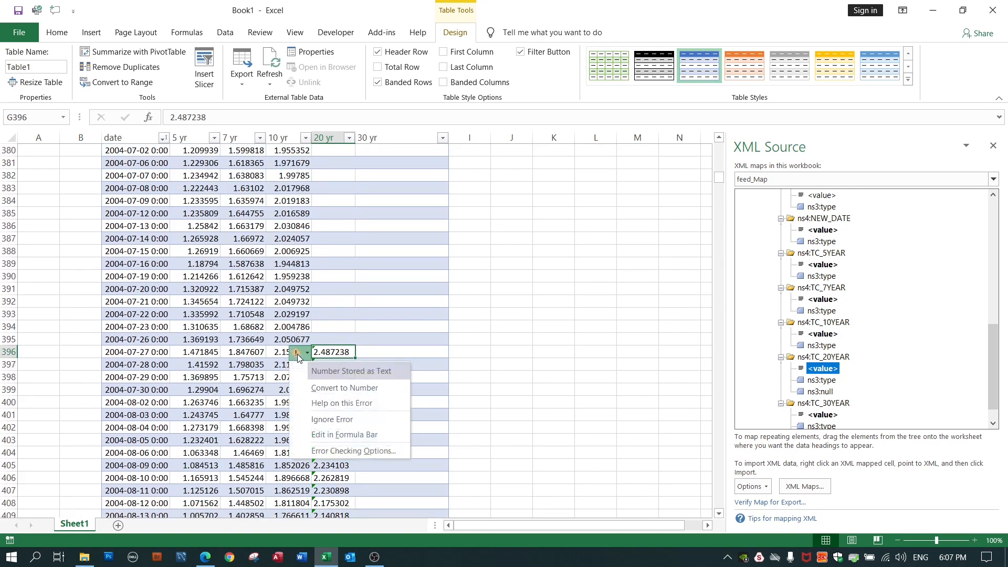
mouse_move(338, 378)
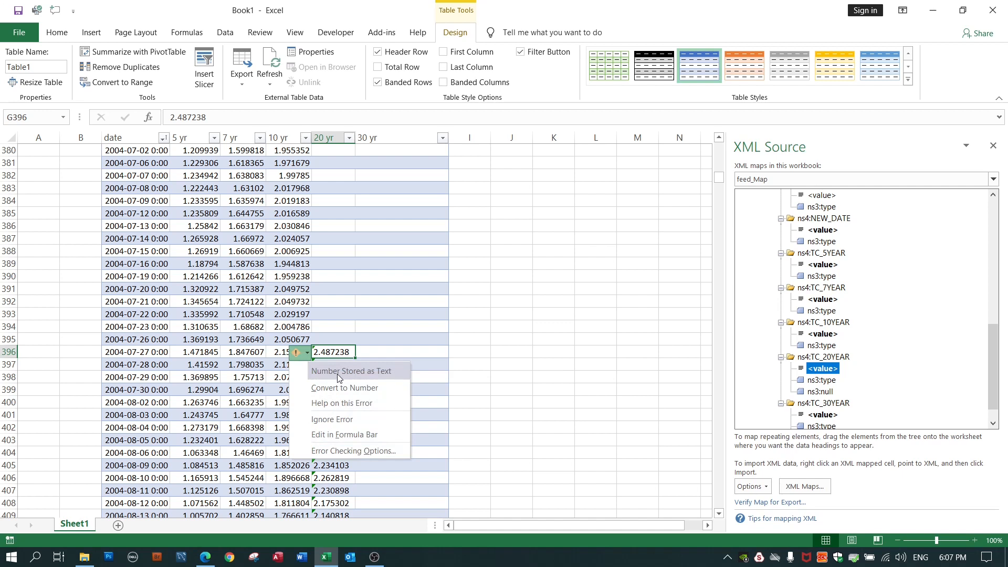
mouse_move(358, 353)
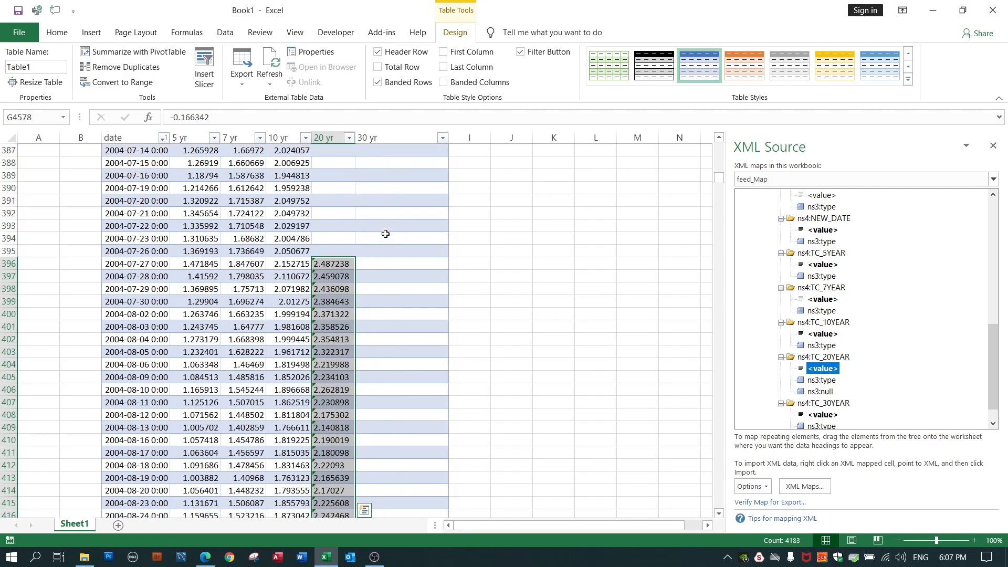
left_click(298, 264)
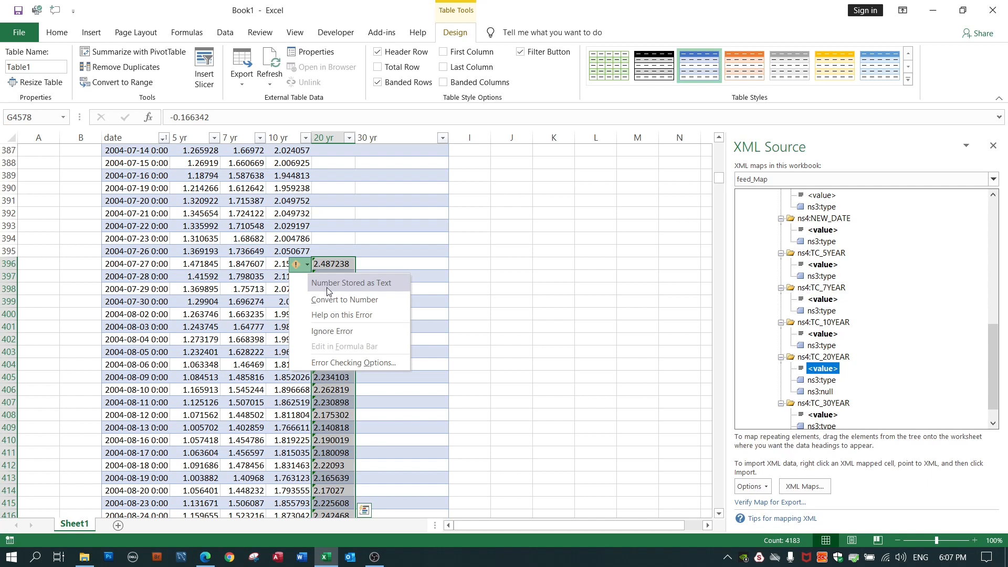
mouse_move(344, 300)
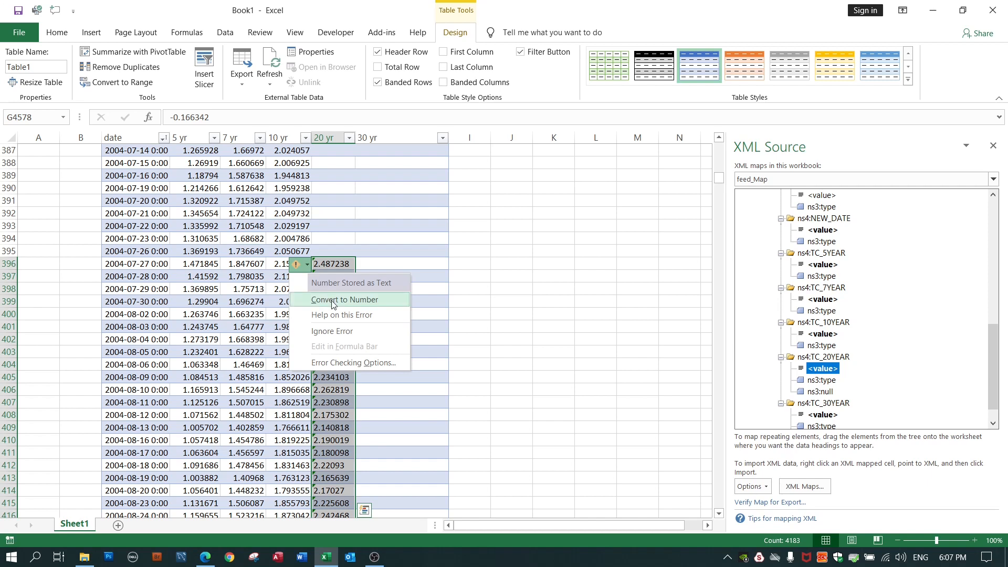
left_click(345, 300)
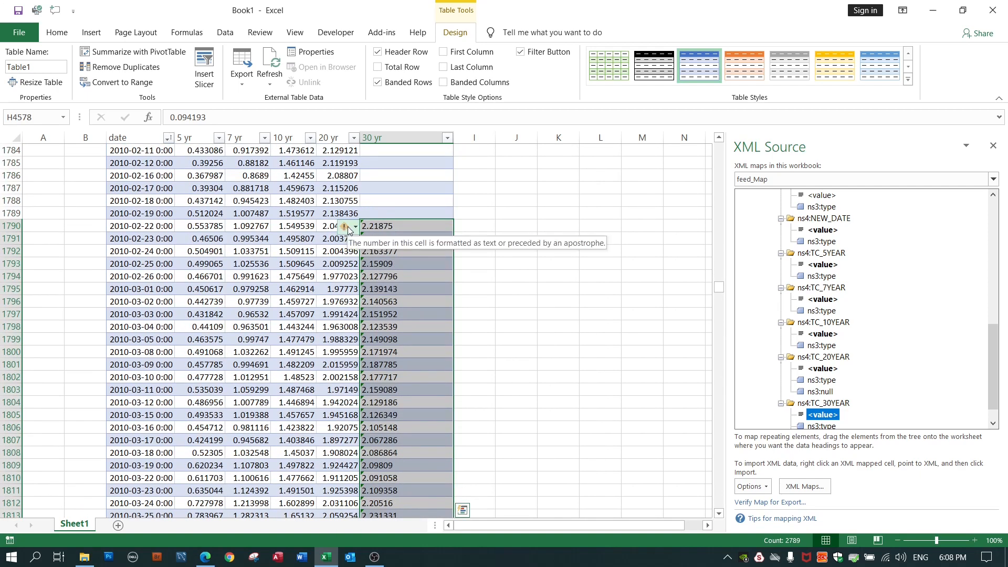
Step: Convert the text-stored 30 yr yields to numbers and return to the table's top
left_click(355, 227)
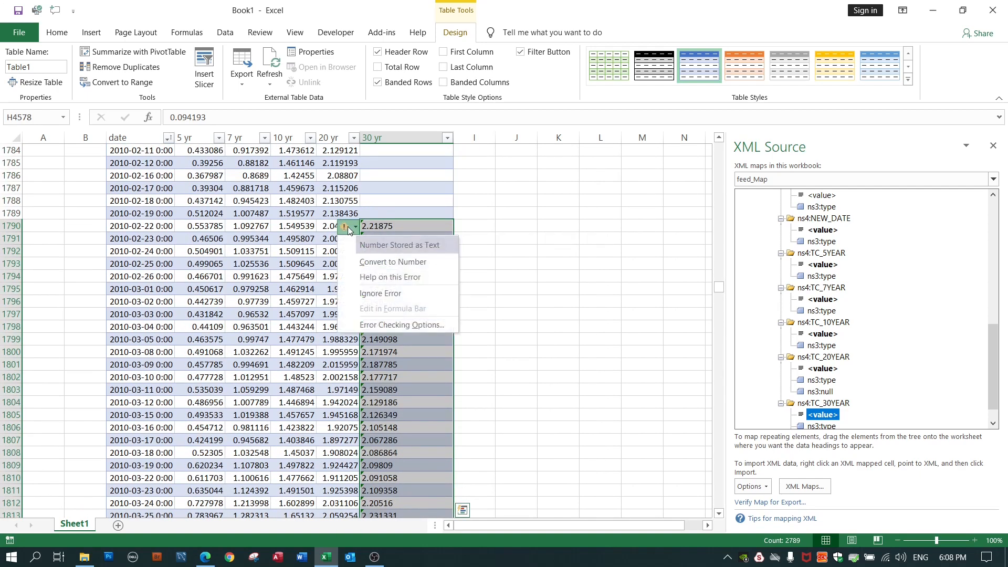
mouse_move(380, 266)
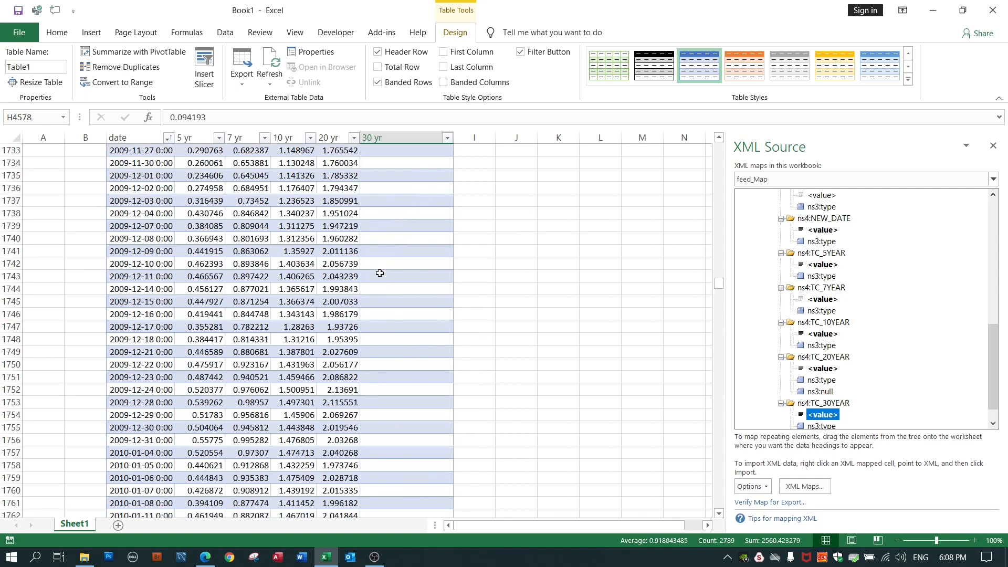
scroll("up", 3)
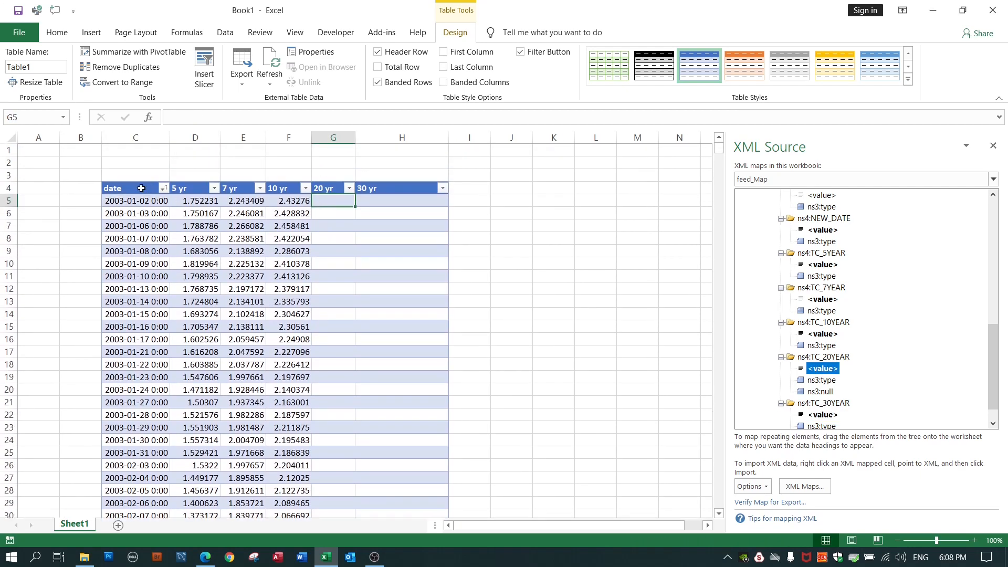
Step: Toggle the XML Source pane off and back on from the Developer ribbon, showing feed_Map
left_click(126, 188)
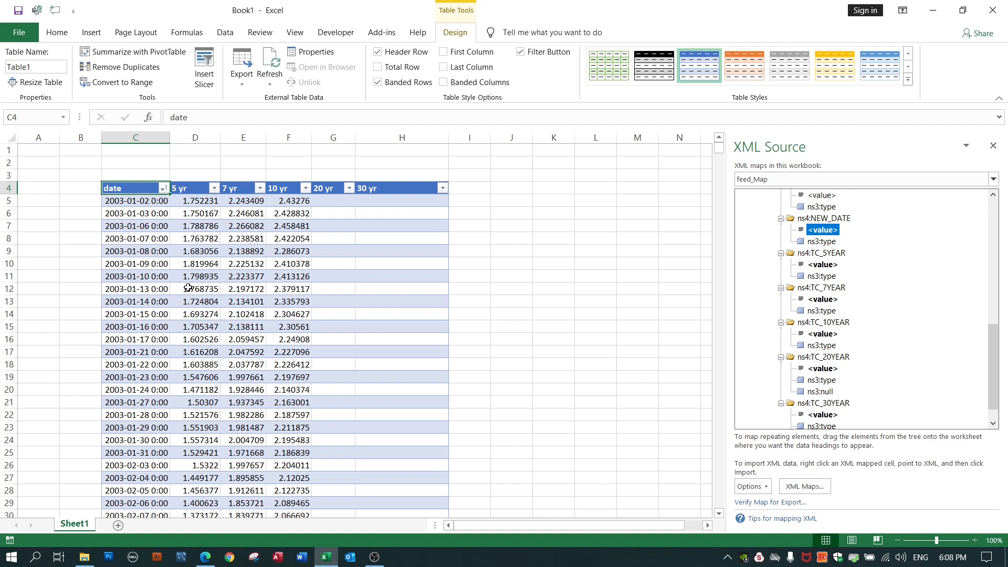
mouse_move(393, 189)
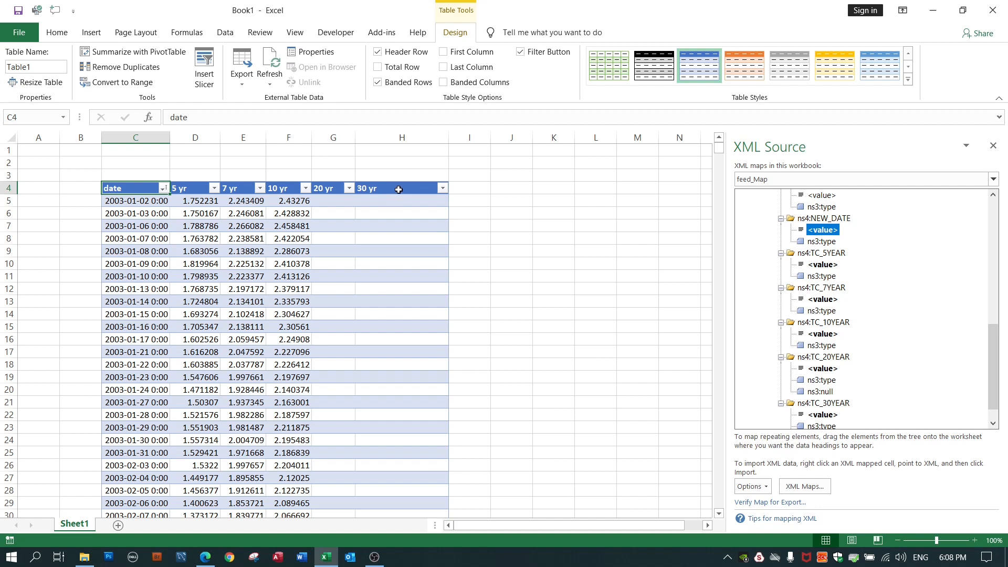
mouse_move(377, 183)
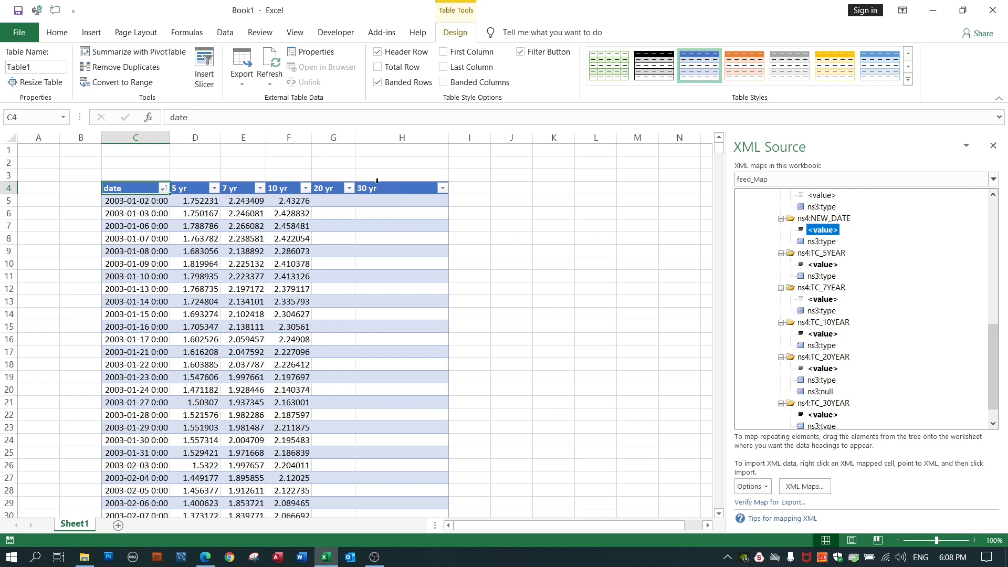
left_click(336, 32)
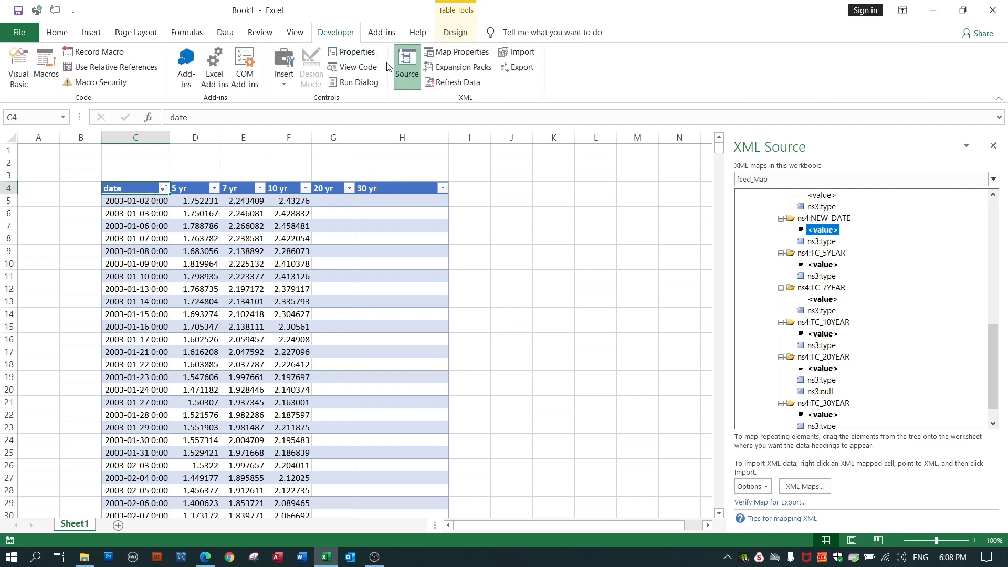
left_click(406, 62)
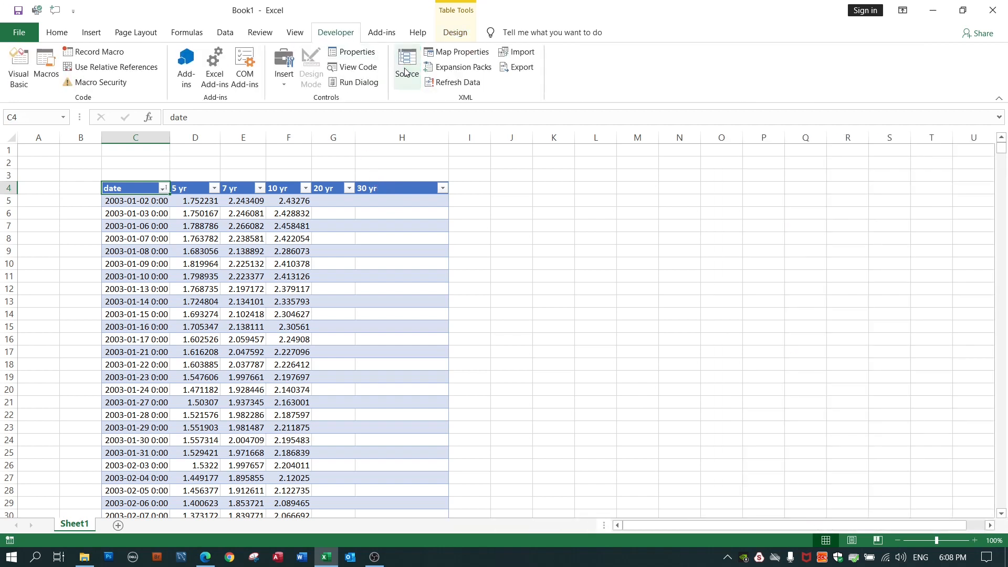
left_click(407, 61)
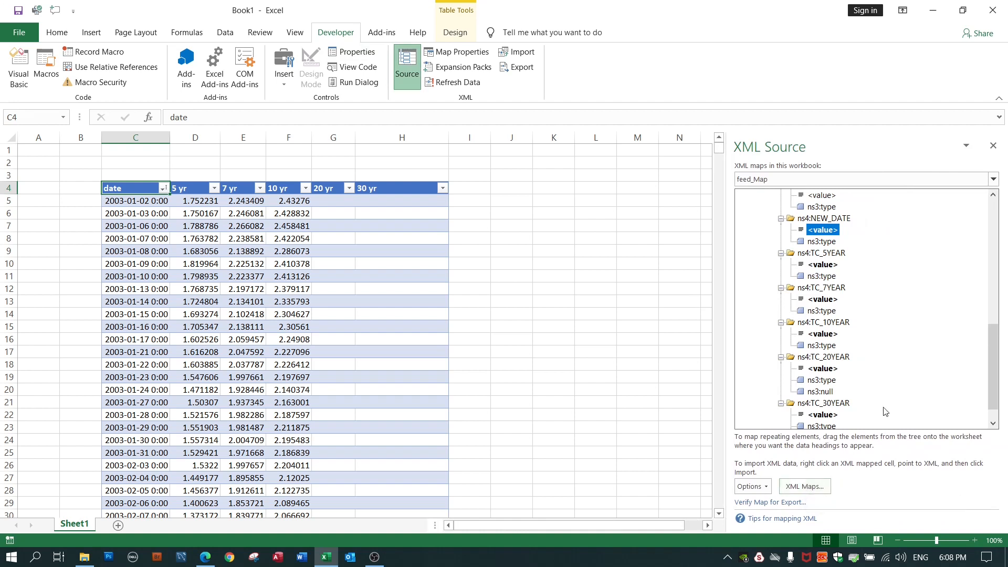
mouse_move(928, 319)
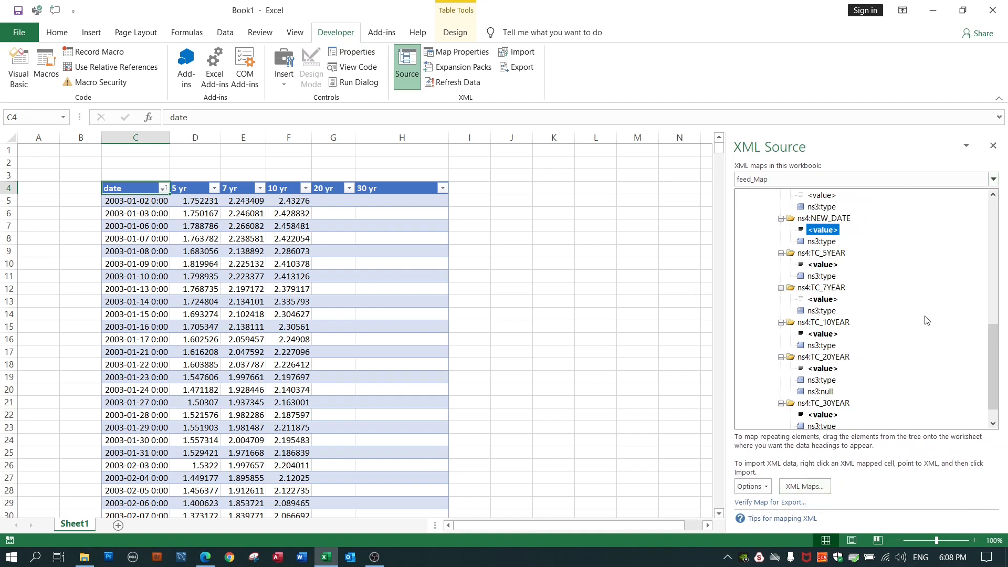
mouse_move(218, 216)
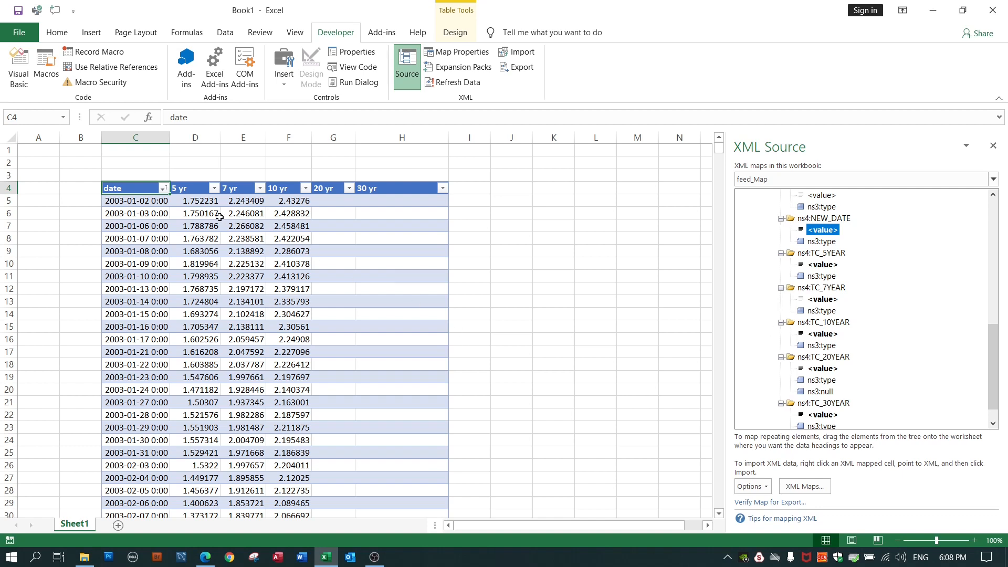
Step: Bring up the shortcut menu with XML commands on the first 5 yr yield in D5
left_click(196, 201)
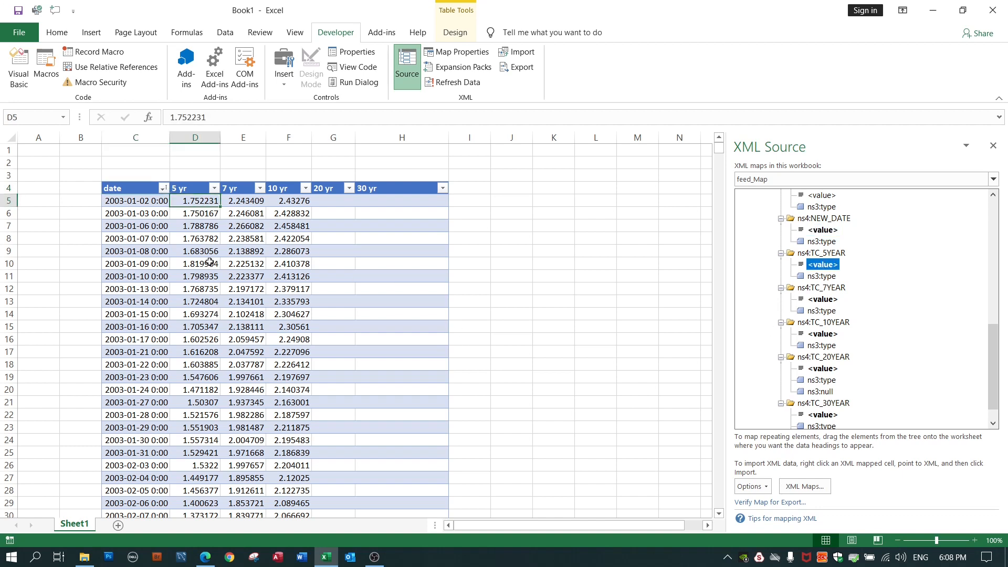
right_click(195, 201)
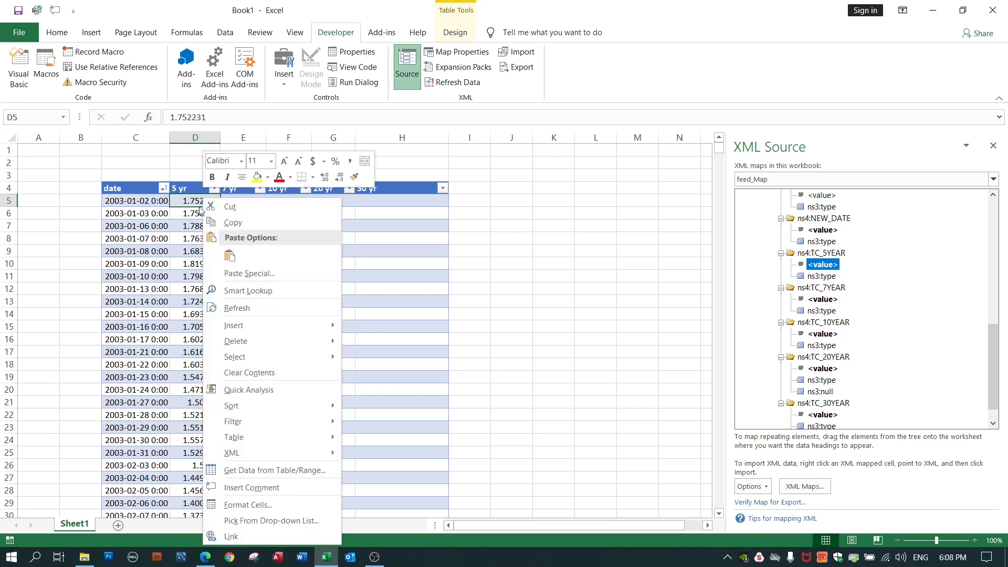